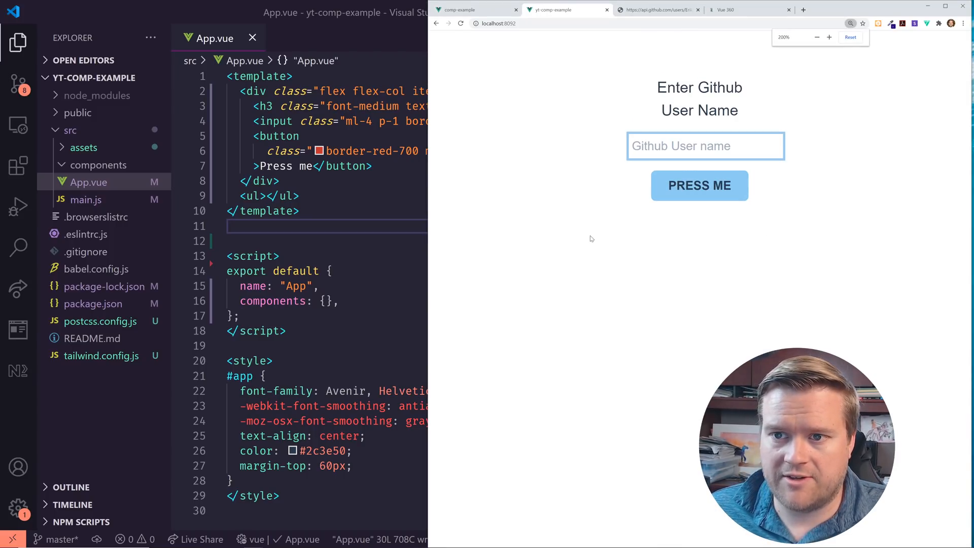
{"action": "mouse_move", "coordinate": [600, 197]}
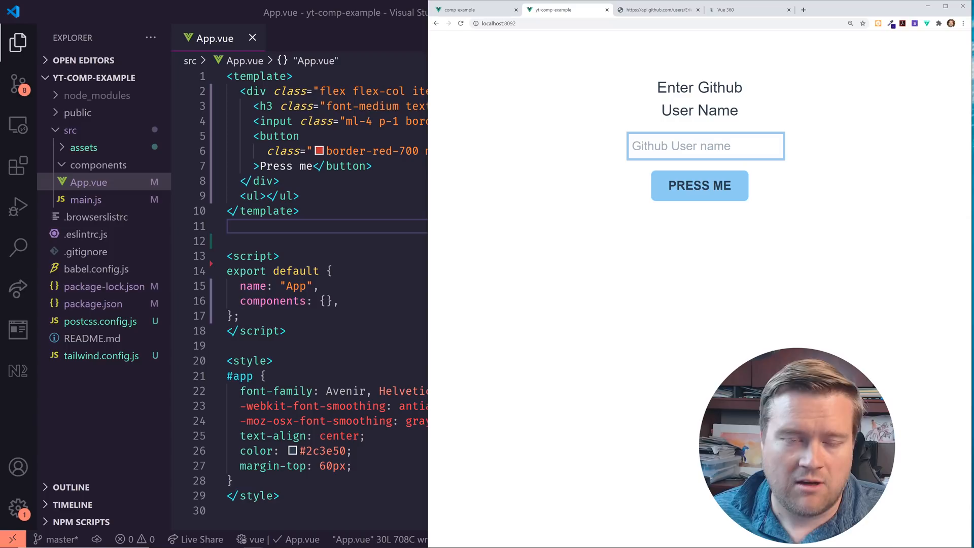
{"action": "mouse_move", "coordinate": [606, 192]}
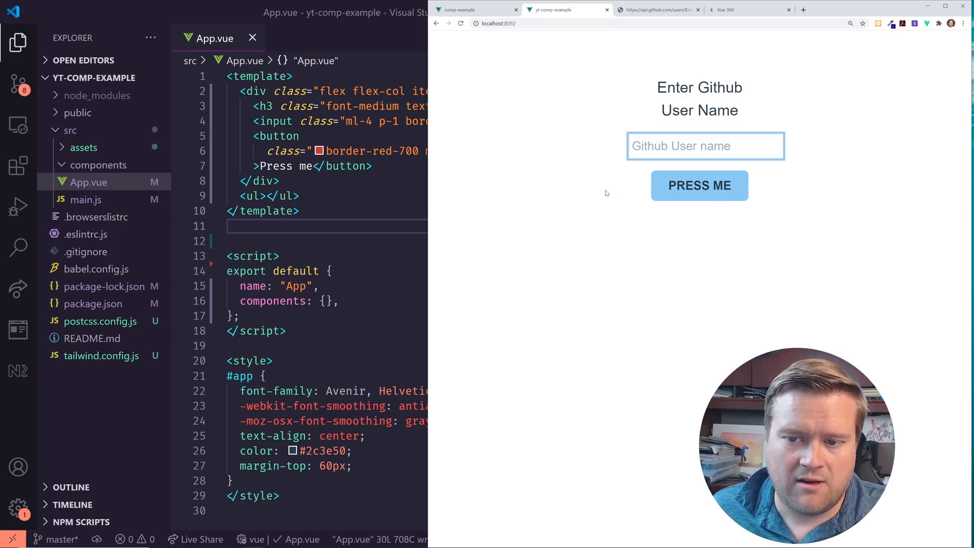
{"action": "mouse_move", "coordinate": [594, 295]}
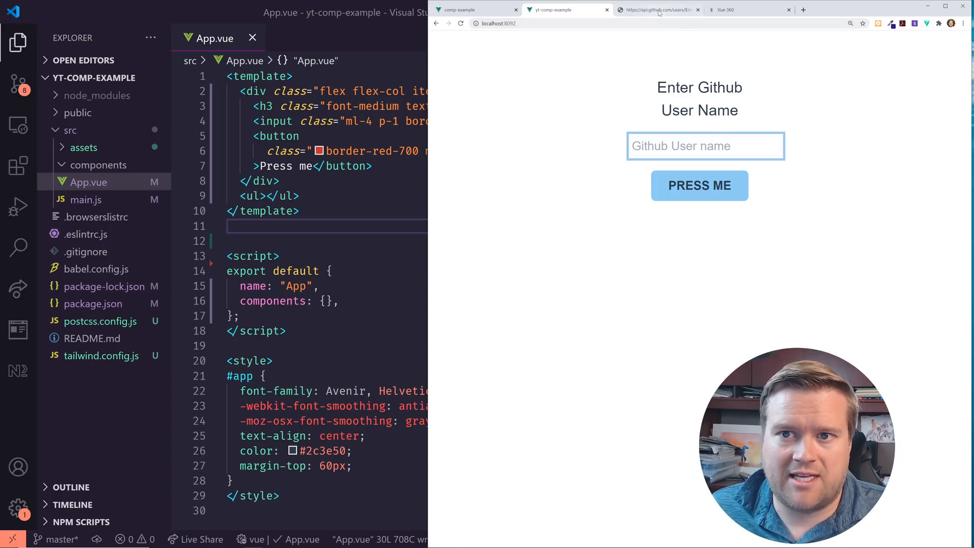
- Return to App.vue and review the template's wrapping div, username input and components option
{"action": "left_click", "coordinate": [655, 9]}
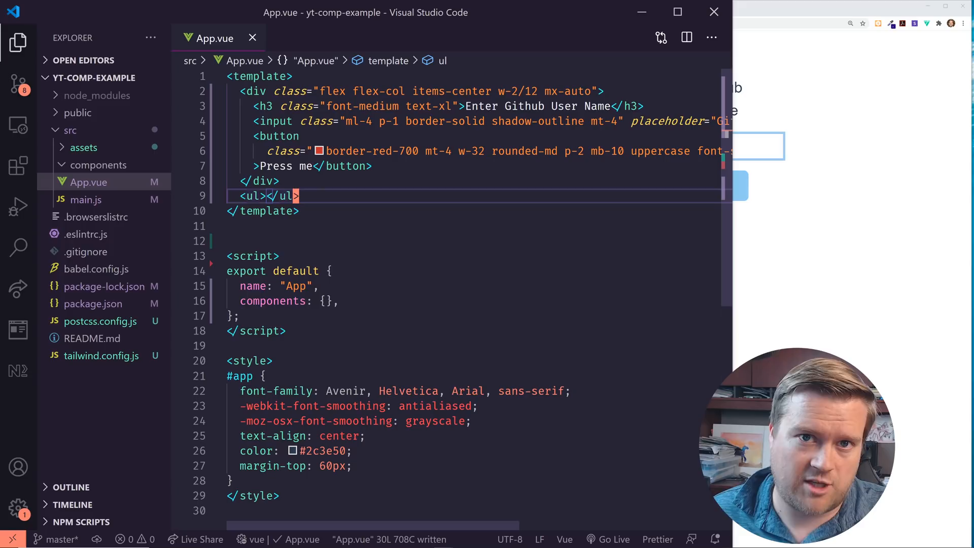
{"action": "left_click", "coordinate": [280, 180]}
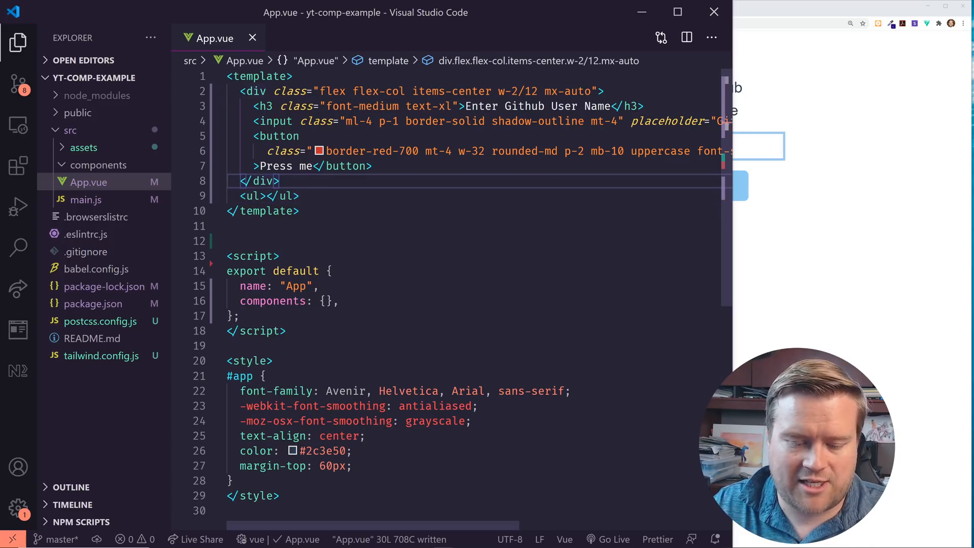
{"action": "left_click", "coordinate": [94, 304]}
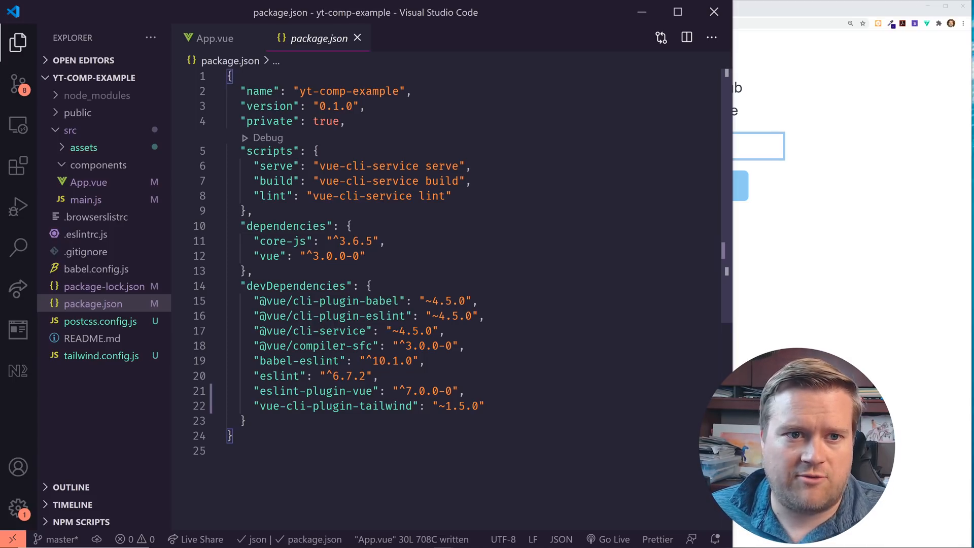
{"action": "mouse_move", "coordinate": [358, 38]}
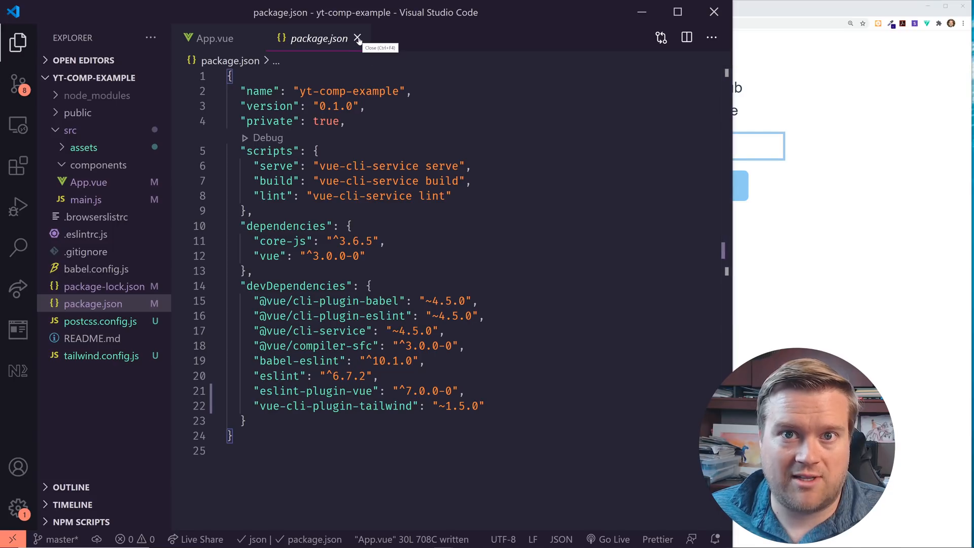
{"action": "left_click", "coordinate": [357, 39]}
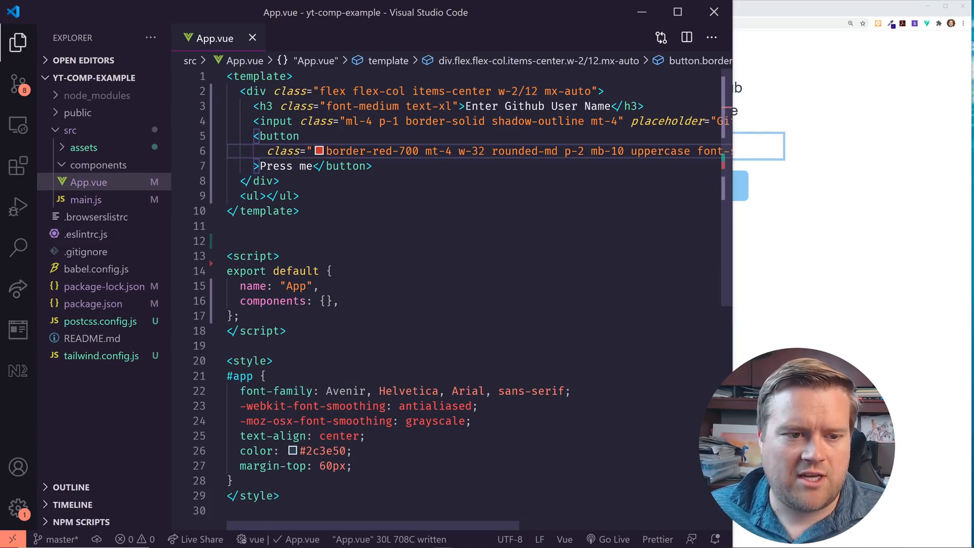
{"action": "mouse_move", "coordinate": [371, 151]}
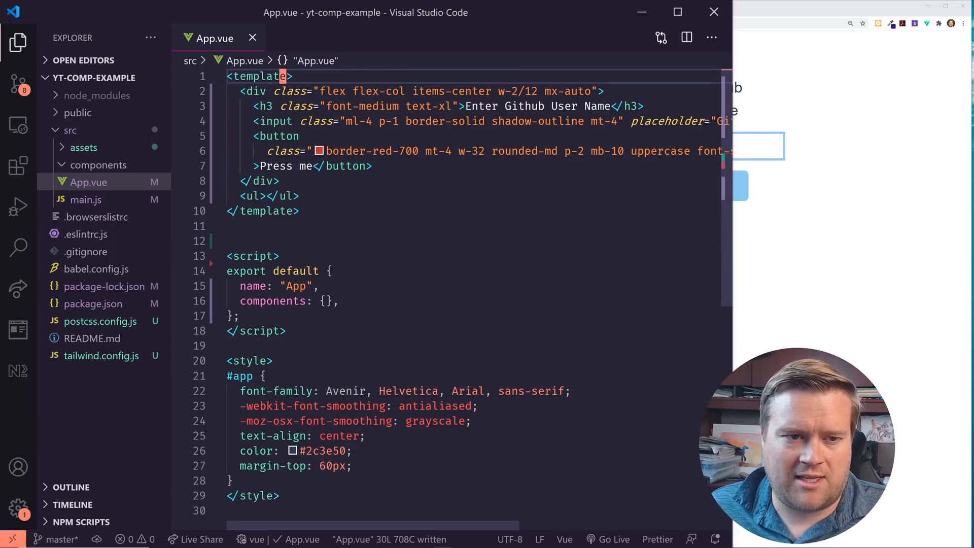
{"action": "left_click", "coordinate": [254, 180]}
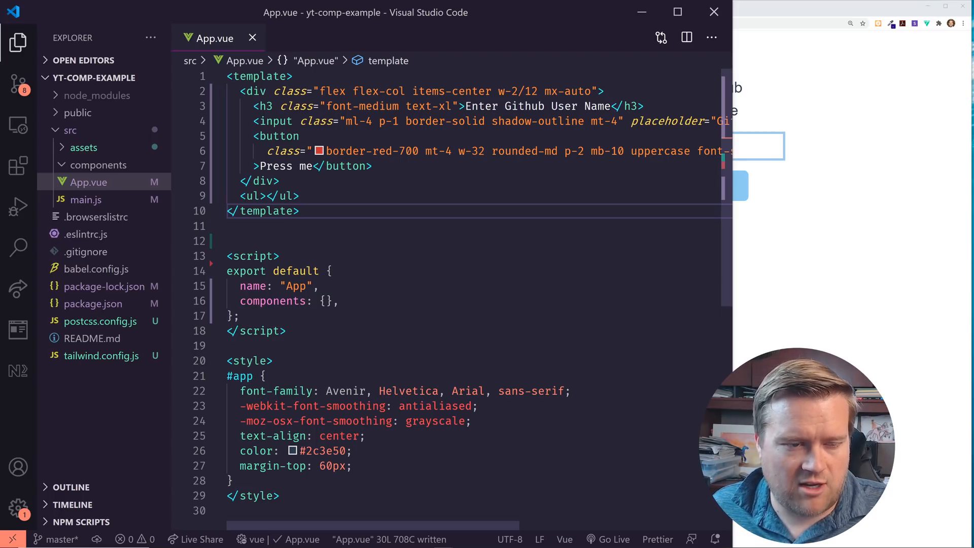
{"action": "left_click", "coordinate": [254, 196]}
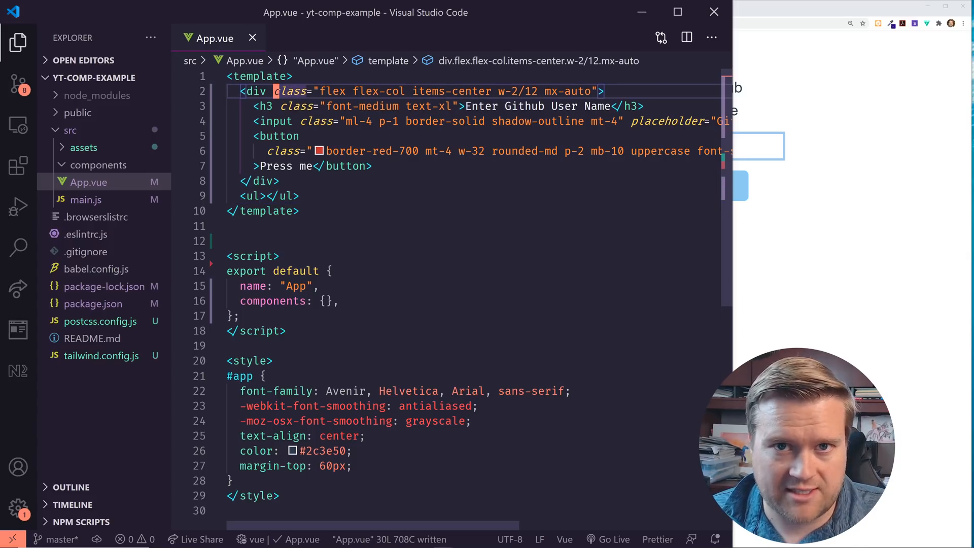
{"action": "left_click", "coordinate": [314, 165]}
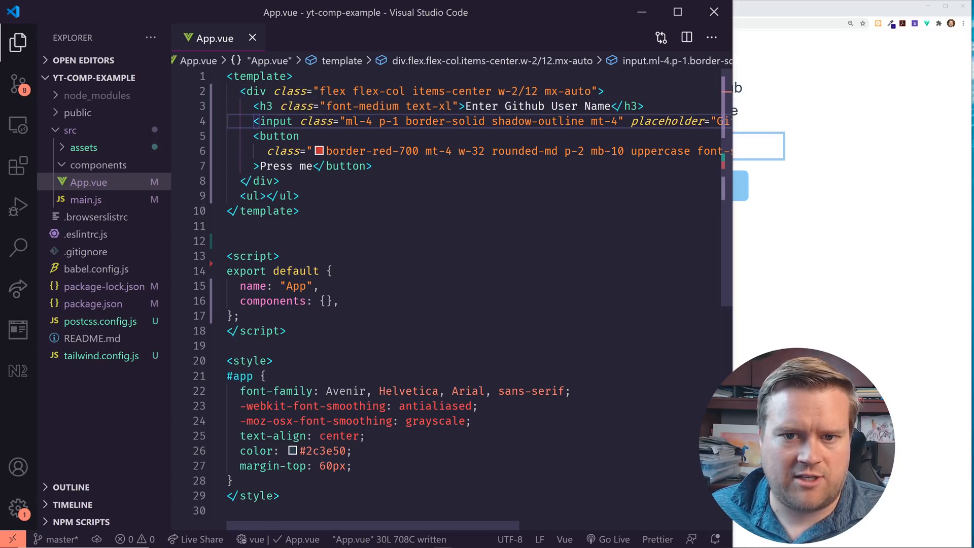
{"action": "left_click", "coordinate": [279, 256]}
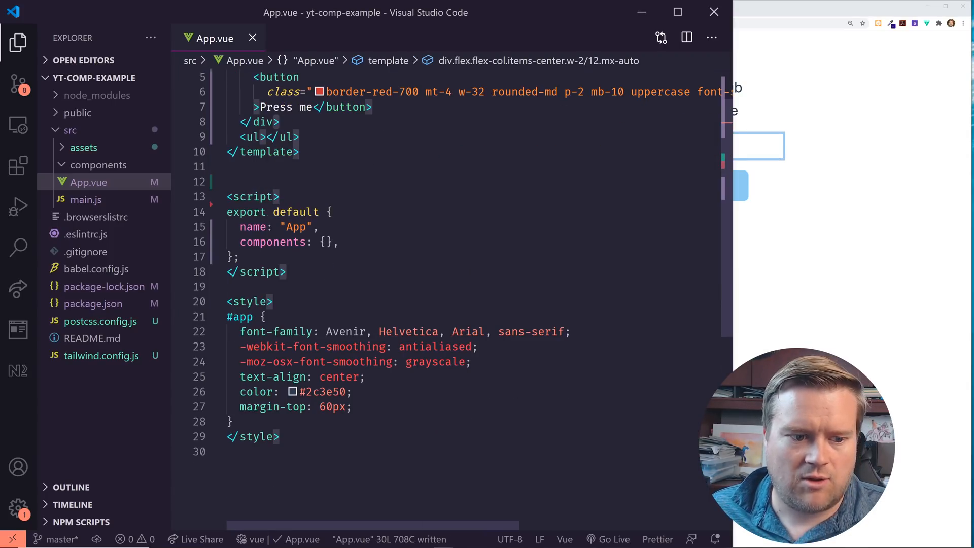
{"action": "left_click", "coordinate": [327, 241]}
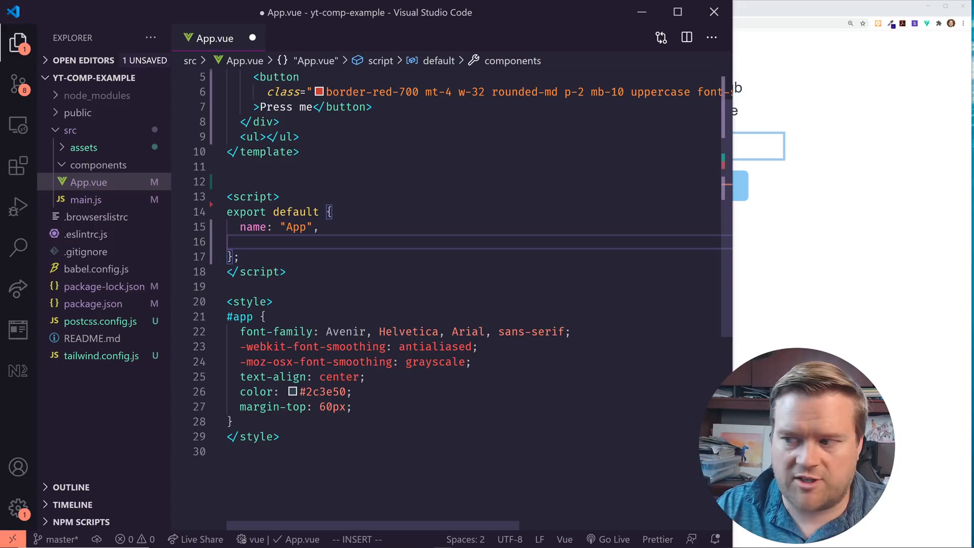
- Replace the empty components option with a setup() function, removing the stray data line
{"action": "type", "text": "setup(){"}
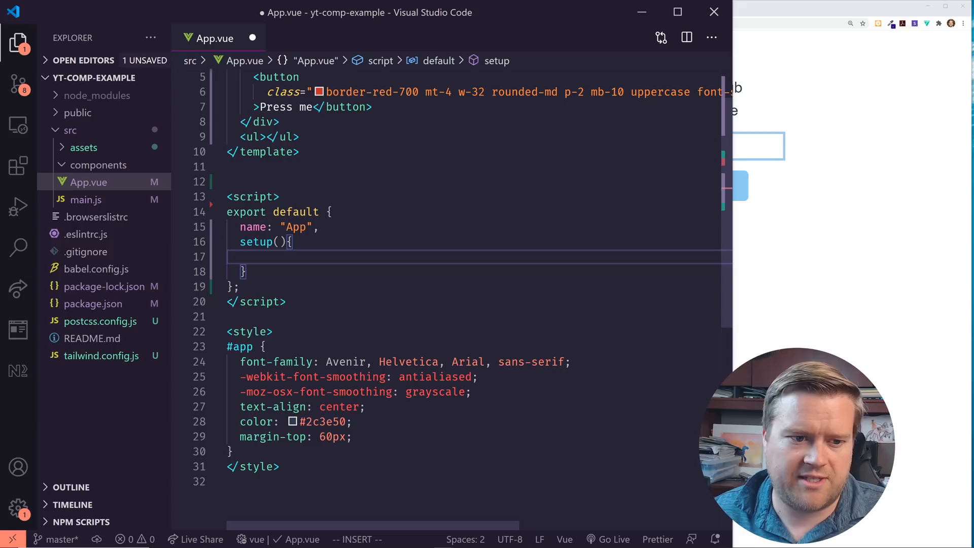
{"action": "type", "text": "dat"}
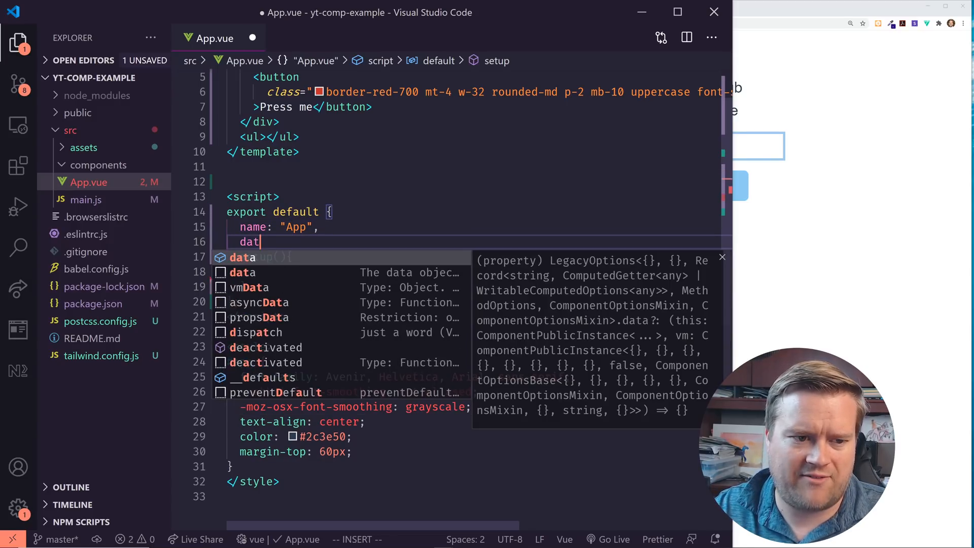
{"action": "key", "text": "Escape"}
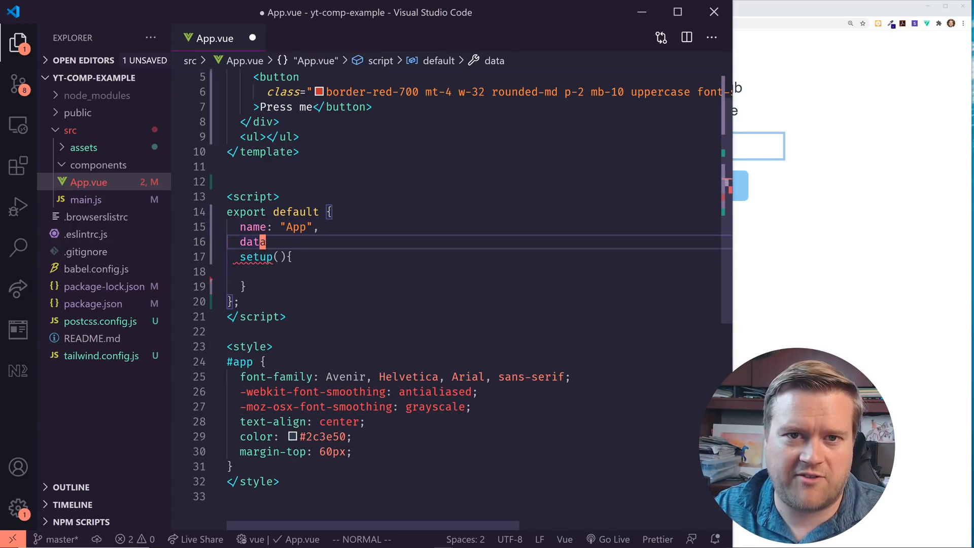
{"action": "key", "text": "Delete"}
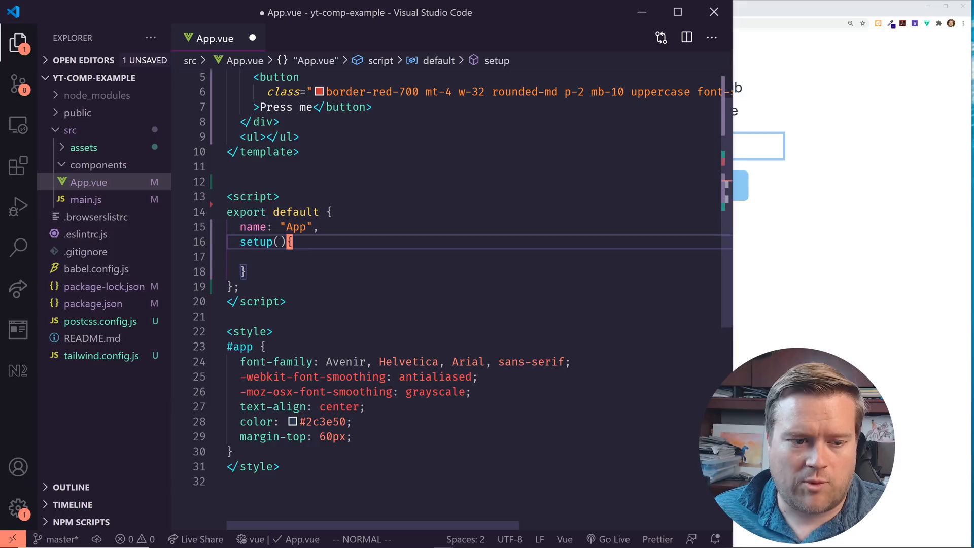
- Add v-model="name" to the input and declare const name = ref(null) in setup
{"action": "scroll", "scroll_direction": "up", "scroll_amount": 3}
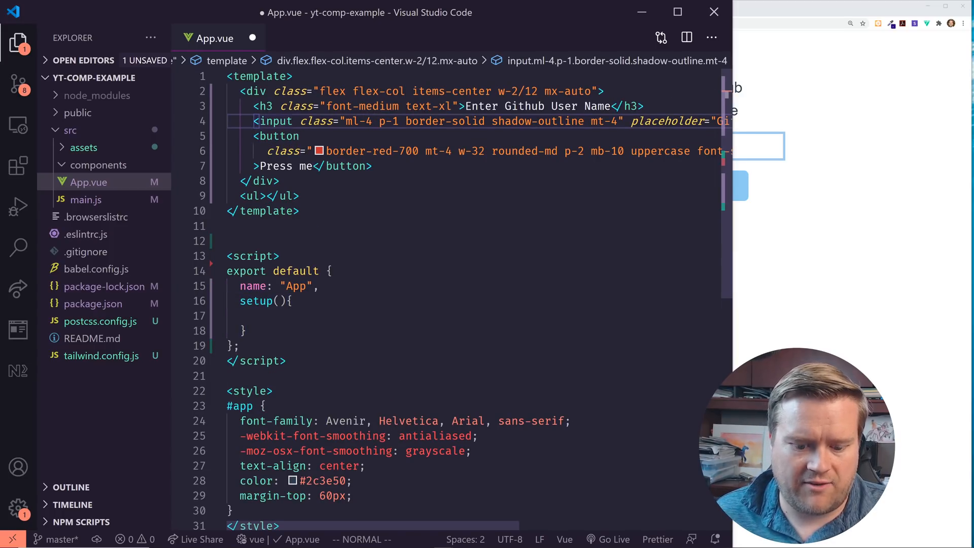
{"action": "type", "text": "v-model=\"name"}
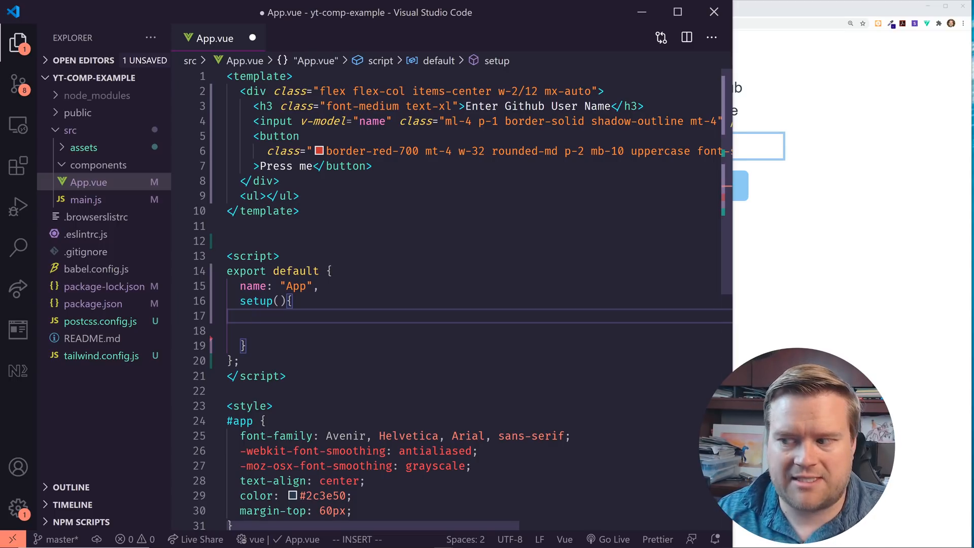
{"action": "type", "text": "const name ="}
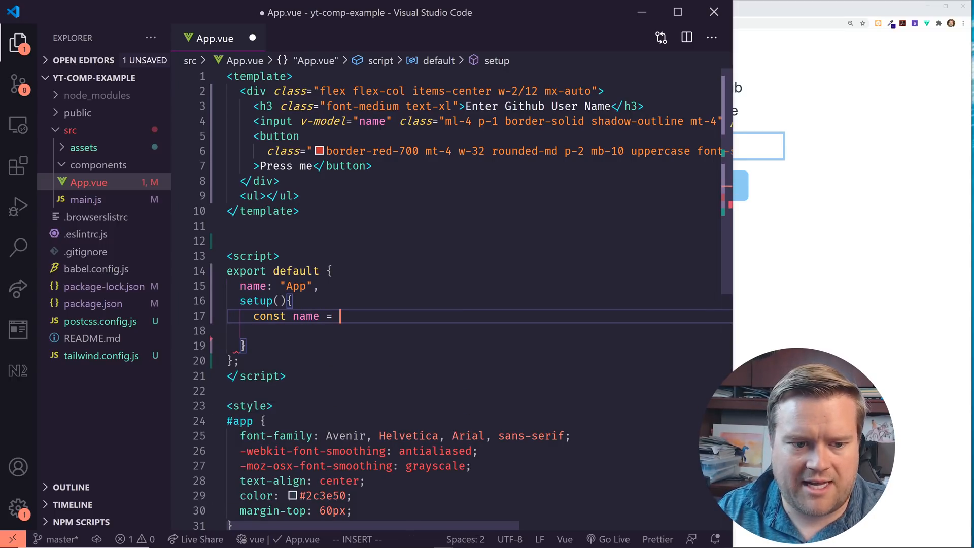
{"action": "type", "text": "ref(null)"}
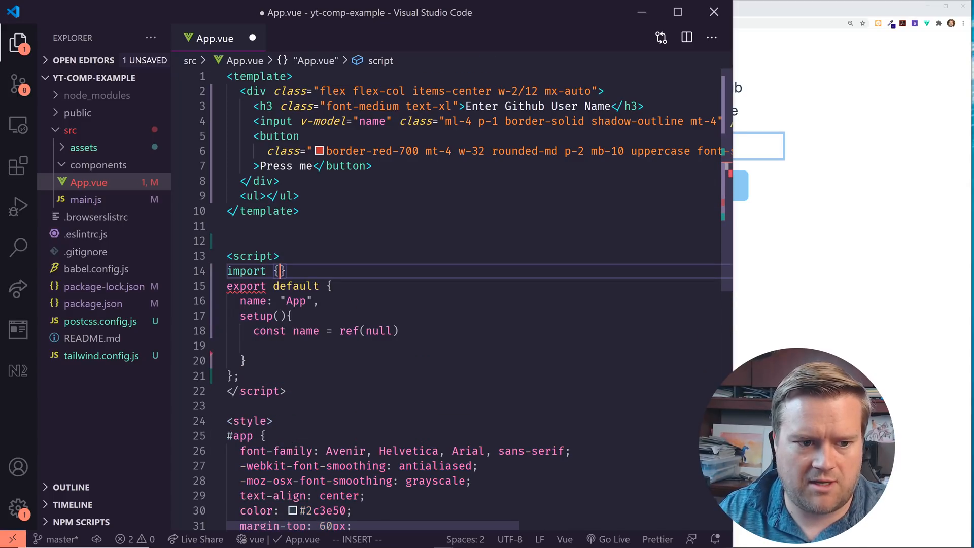
- Import ref from "vue" and return { name } from setup()
{"action": "type", "text": "ref} from"}
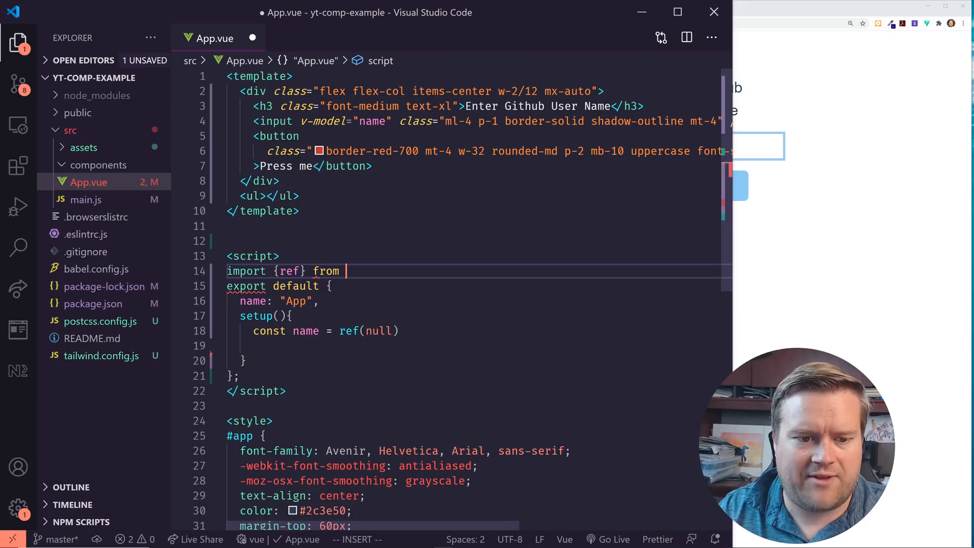
{"action": "type", "text": "\"vue\";"}
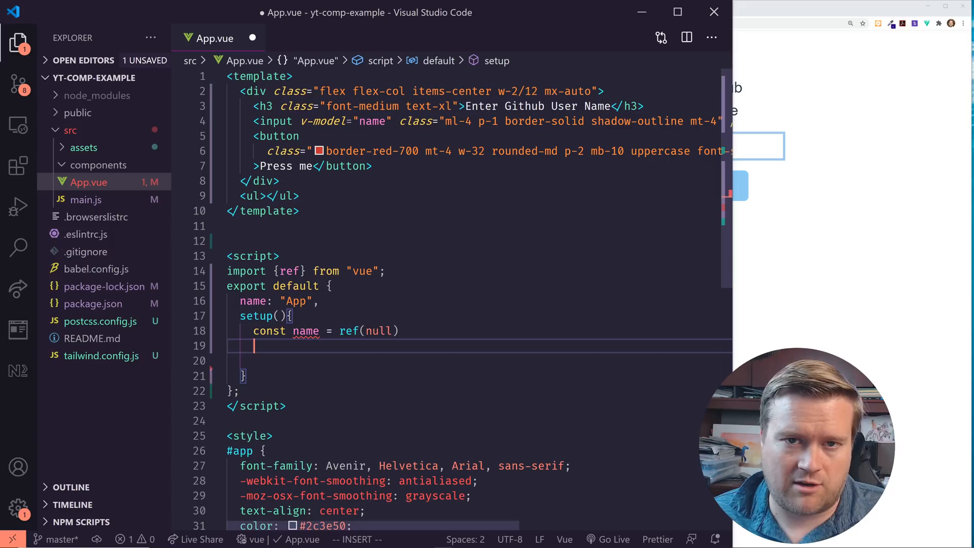
{"action": "type", "text": "reutr"}
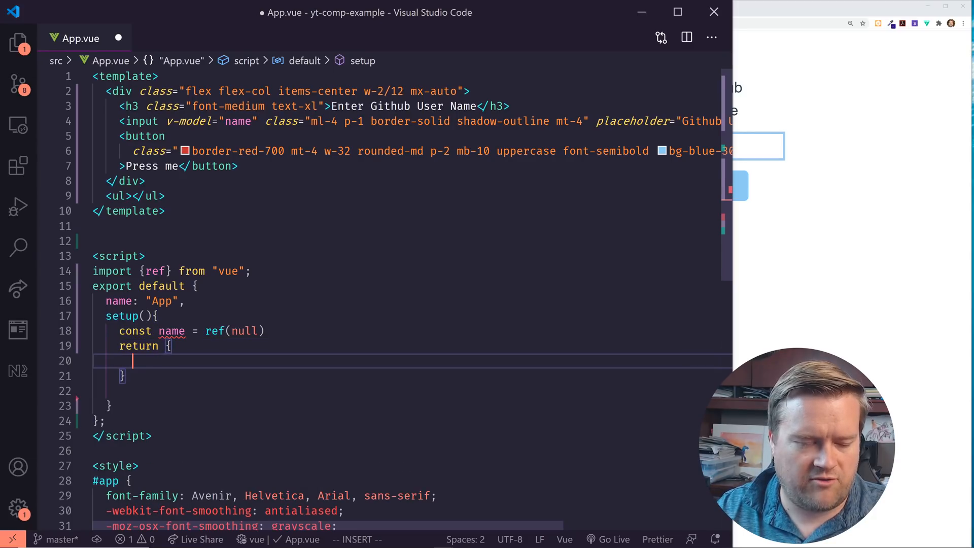
{"action": "type", "text": "name"}
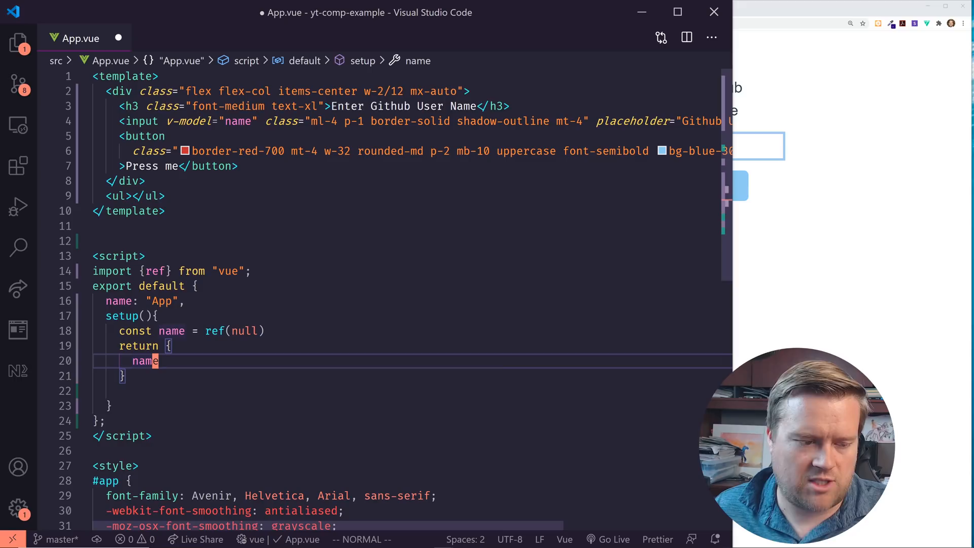
{"action": "left_click", "coordinate": [239, 122]}
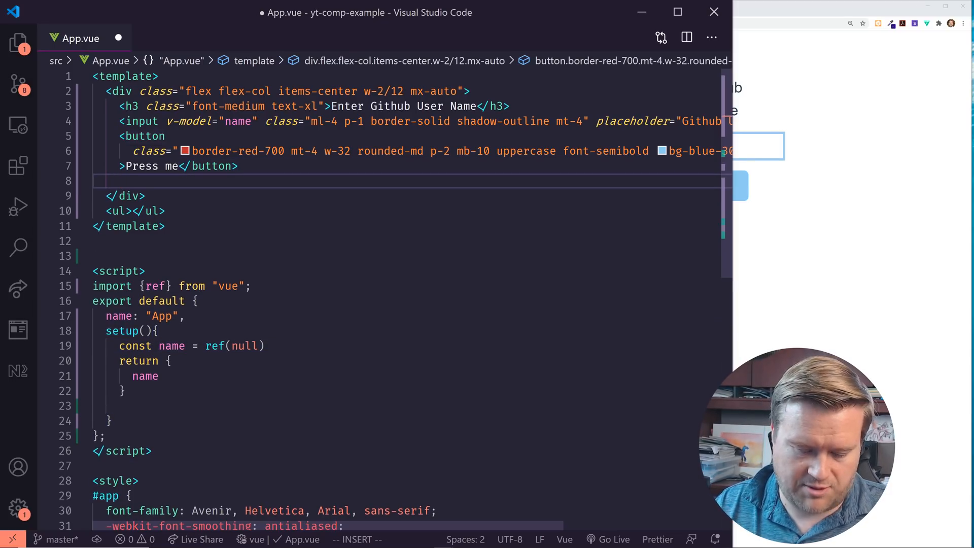
- Save App.vue and type 'afd124' into the app's input to see it echoed
{"action": "key", "text": "ctrl+s"}
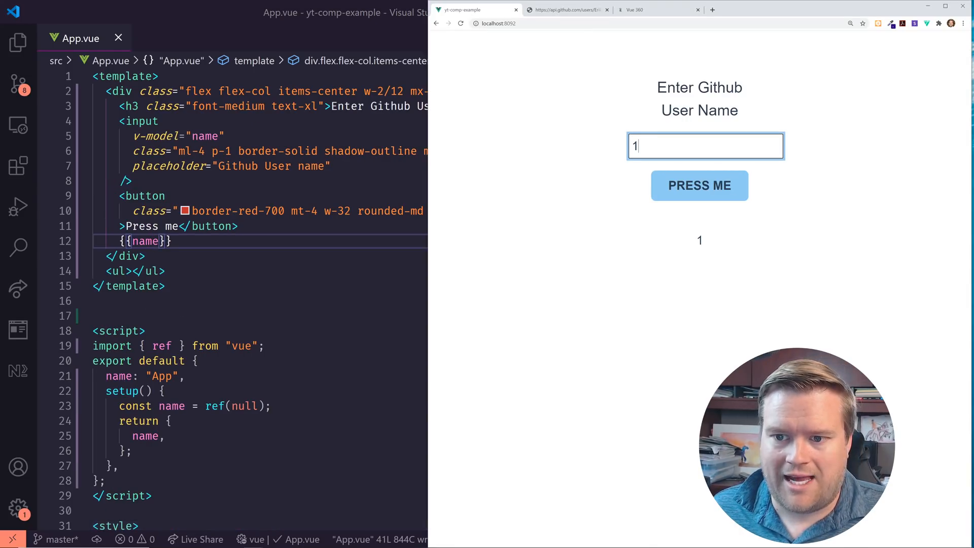
{"action": "type", "text": "afd"}
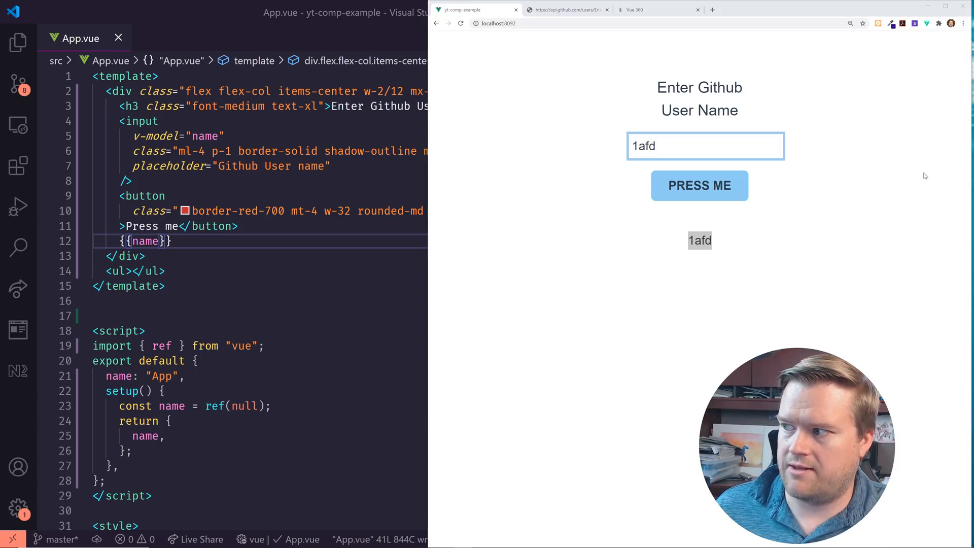
{"action": "type", "text": "124"}
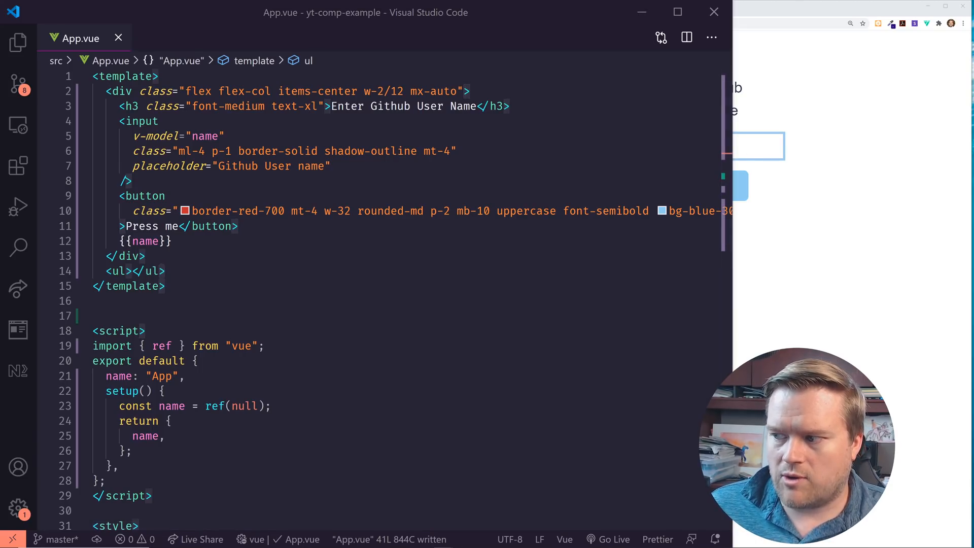
- Declare const newName = ref(null) in setup below the name ref
{"action": "left_click", "coordinate": [146, 255]}
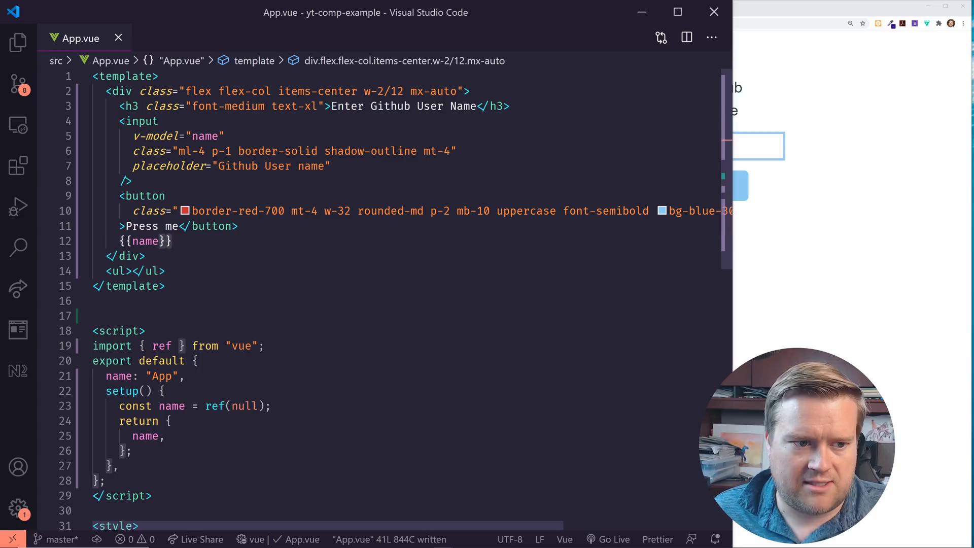
{"action": "scroll", "scroll_direction": "down", "scroll_amount": 3}
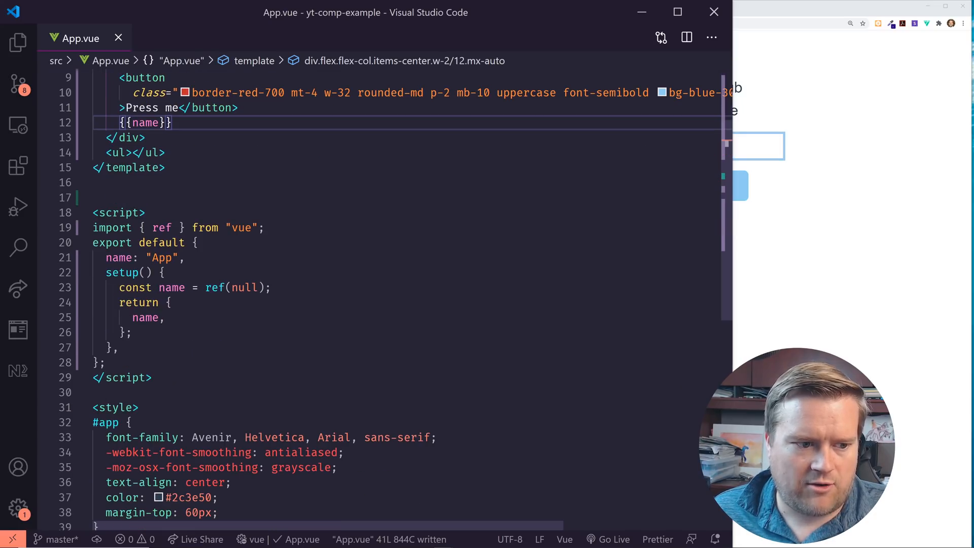
{"action": "left_click", "coordinate": [180, 287]}
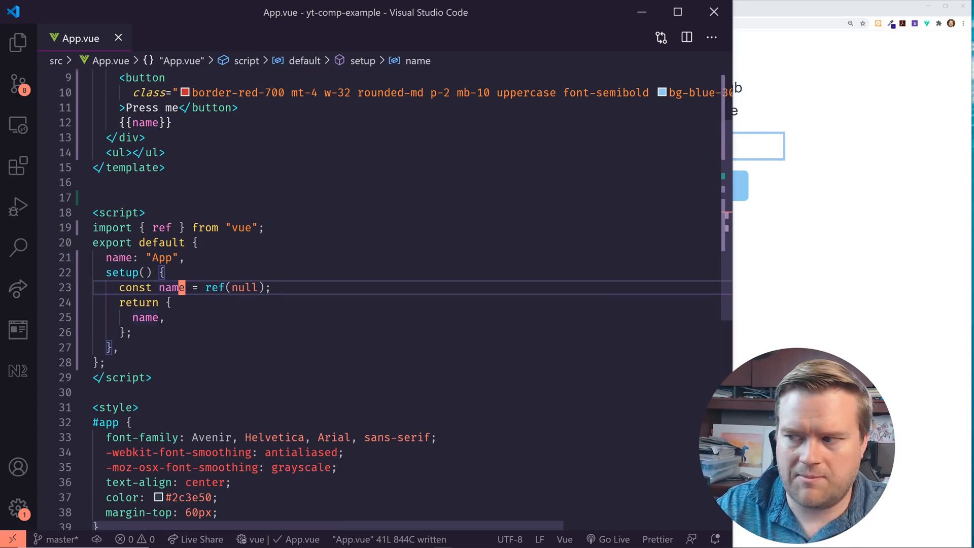
{"action": "type", "text": "const ne"}
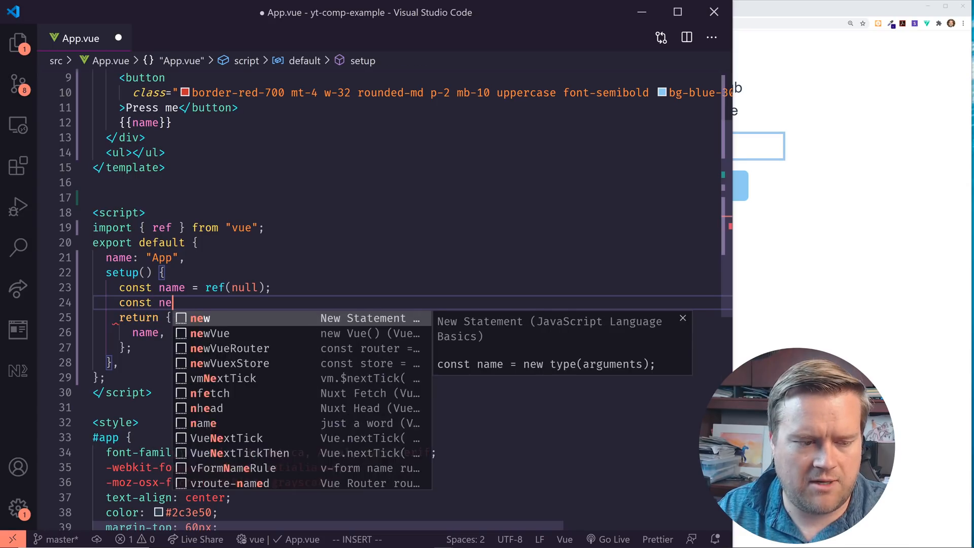
{"action": "type", "text": "wName = ref(null);"}
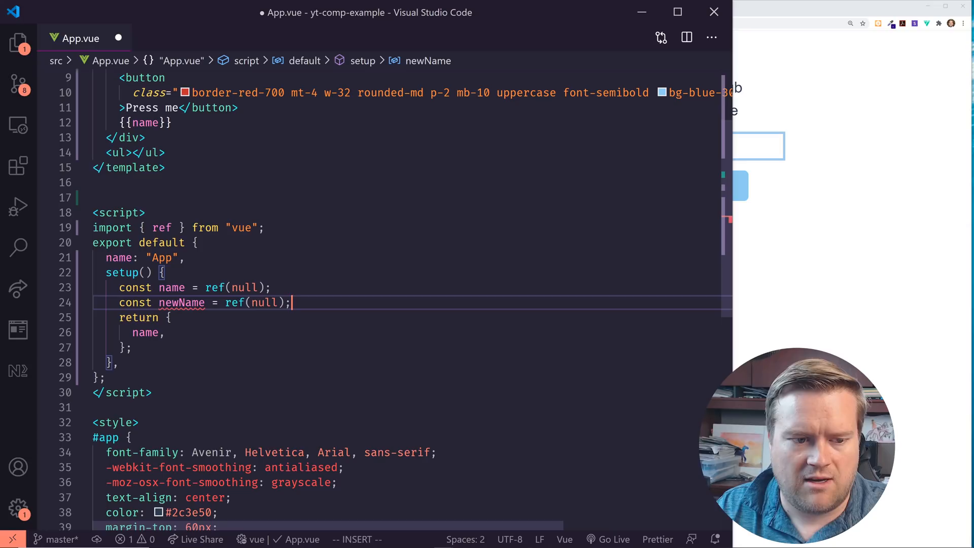
{"action": "key", "text": "Escape"}
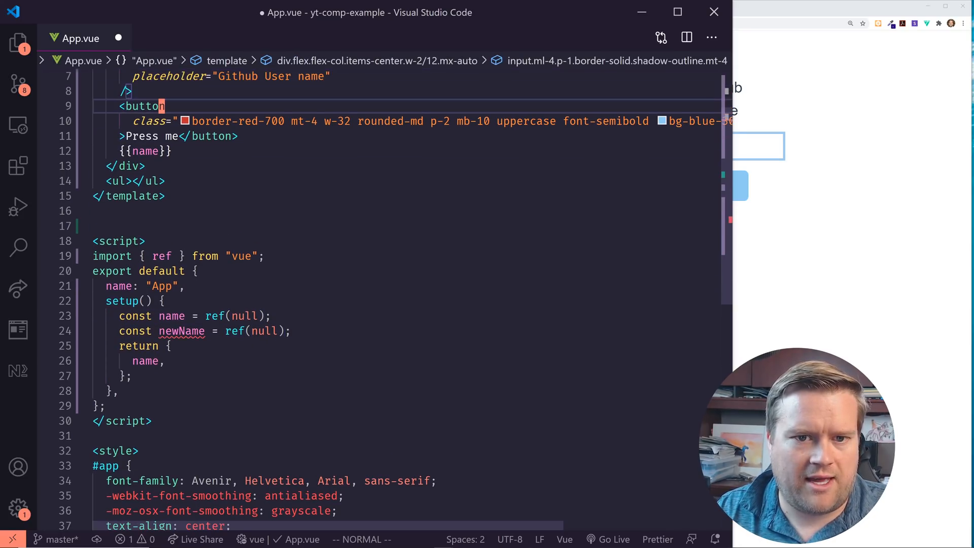
{"action": "left_click", "coordinate": [242, 121]}
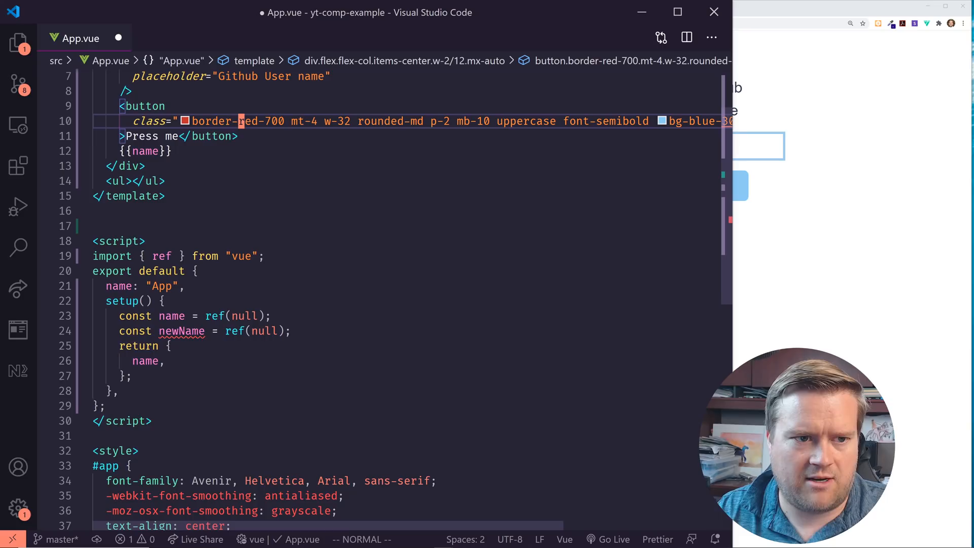
{"action": "type", "text": "@cllick"}
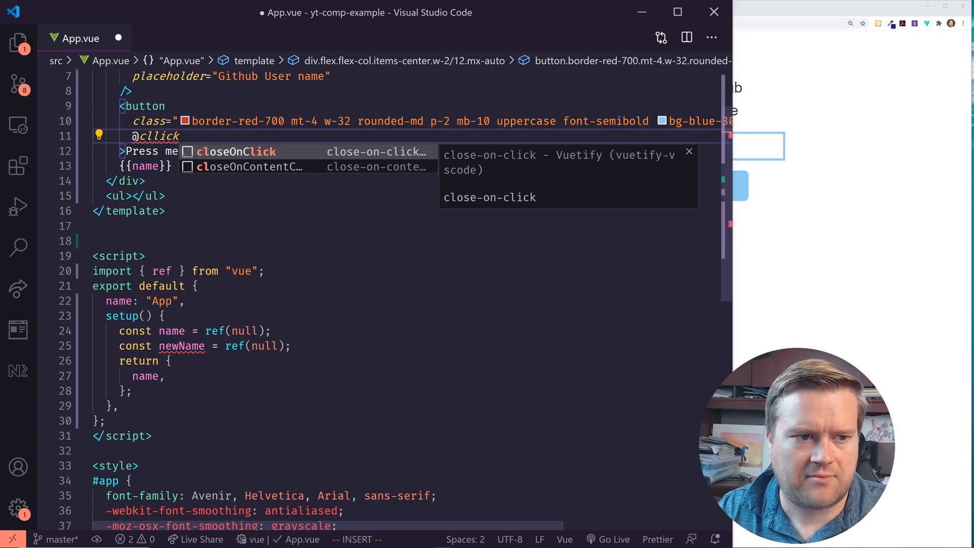
{"action": "type", "text": "=\"newName = name"}
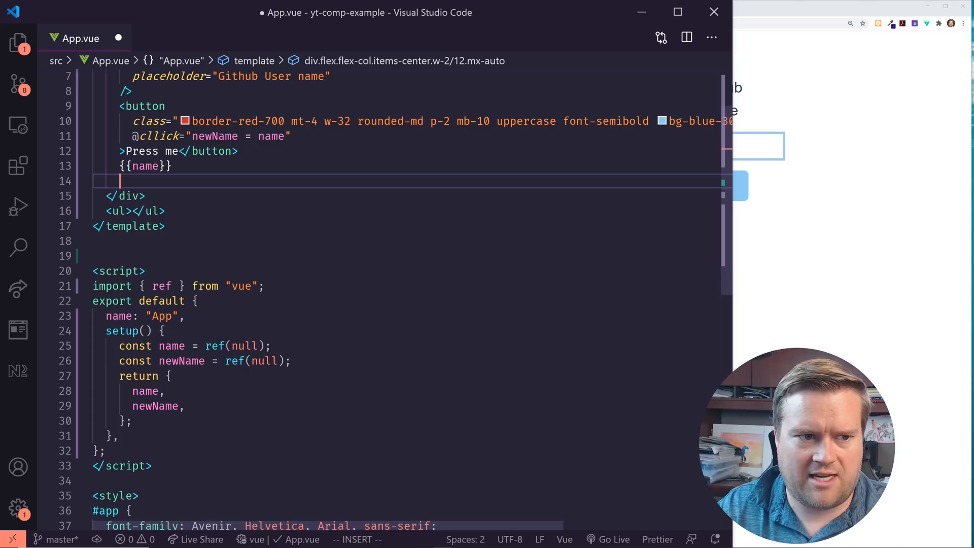
{"action": "type", "text": "{{}}"}
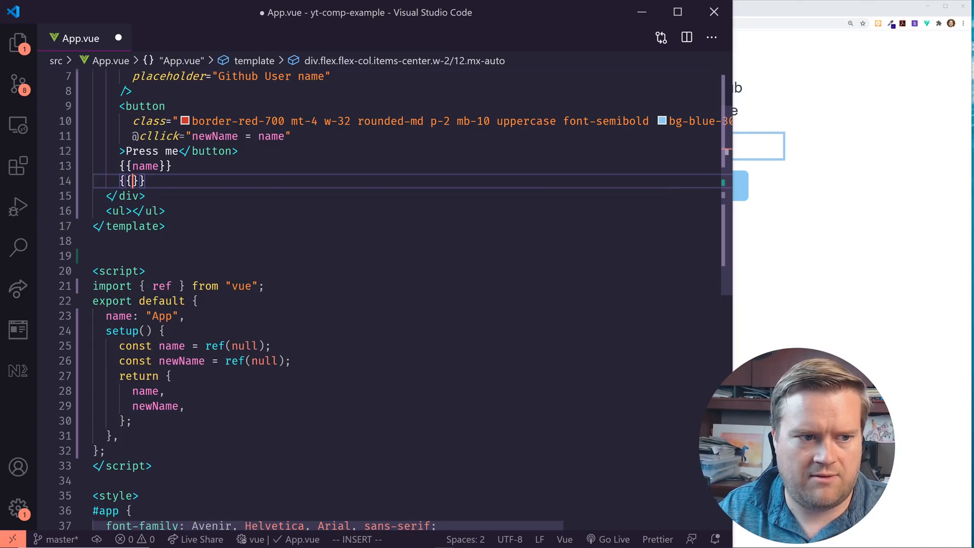
{"action": "type", "text": "newName"}
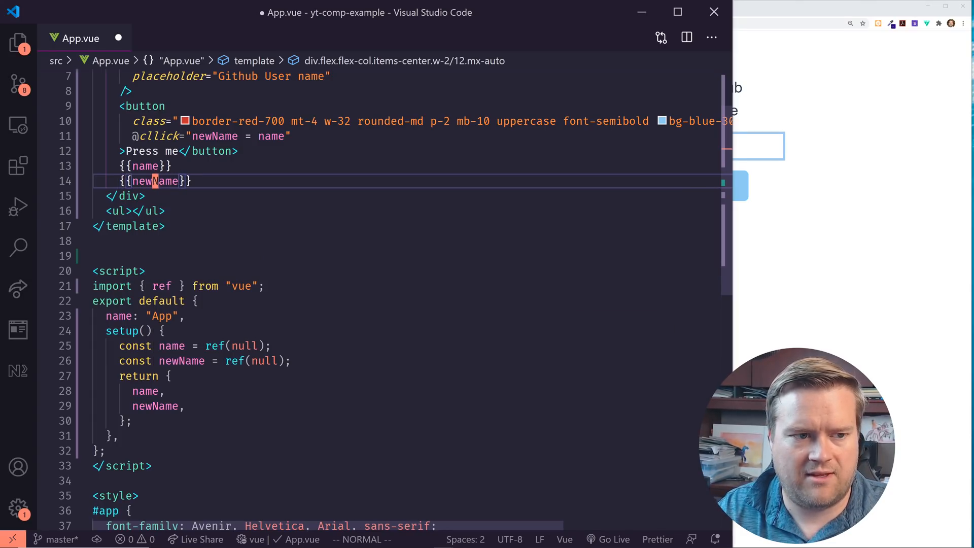
{"action": "type", "text": "newName:"}
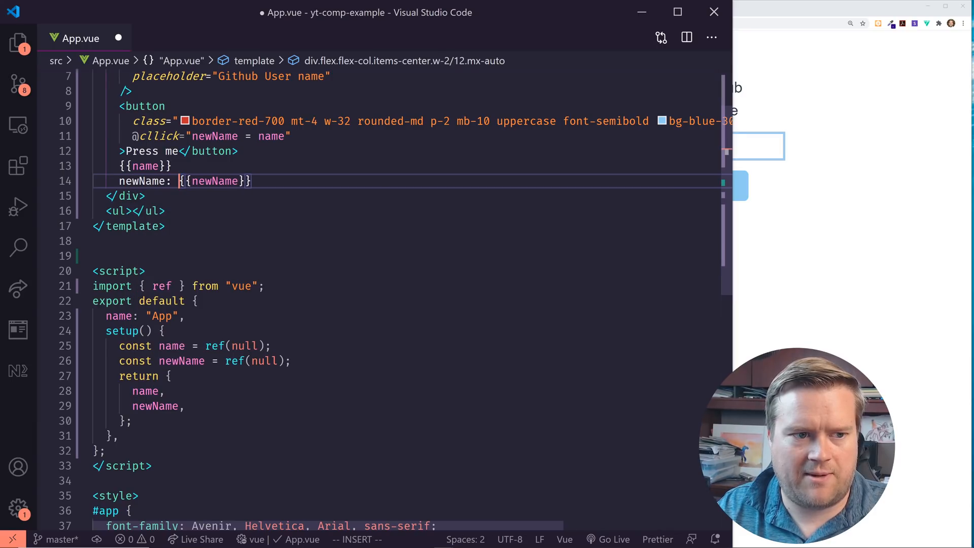
{"action": "key", "text": "ctrl+s"}
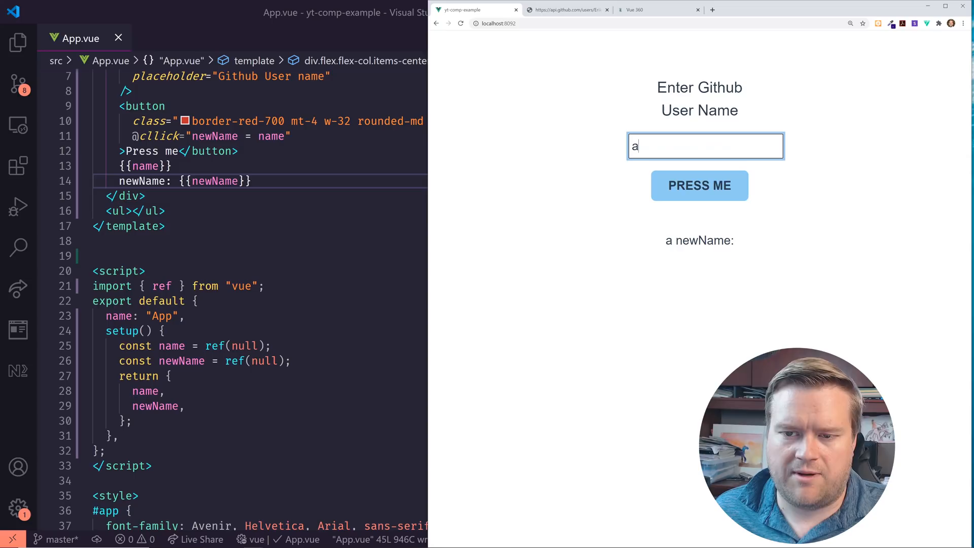
- Type 'sdf' into the app input and press PRESS ME to test the newName output
{"action": "type", "text": "sdf"}
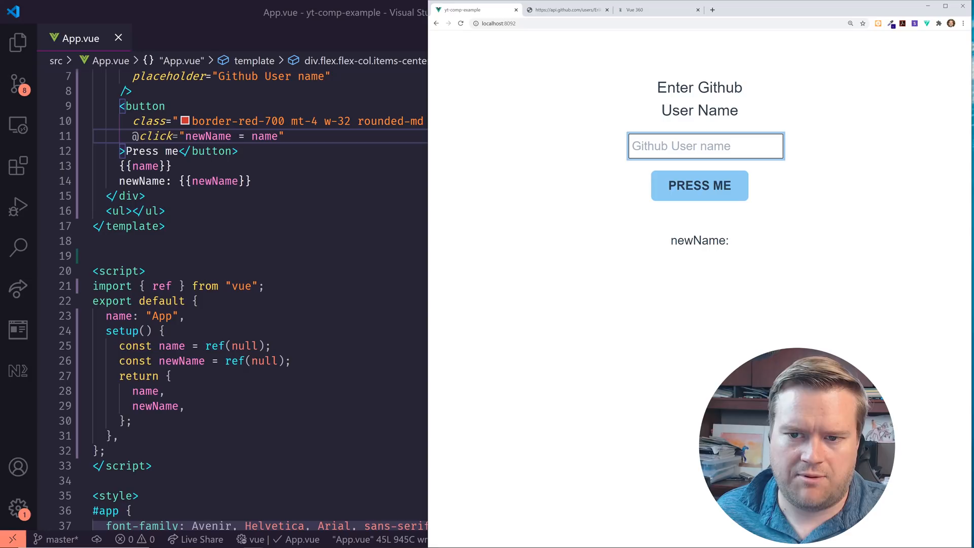
{"action": "left_click", "coordinate": [699, 185]}
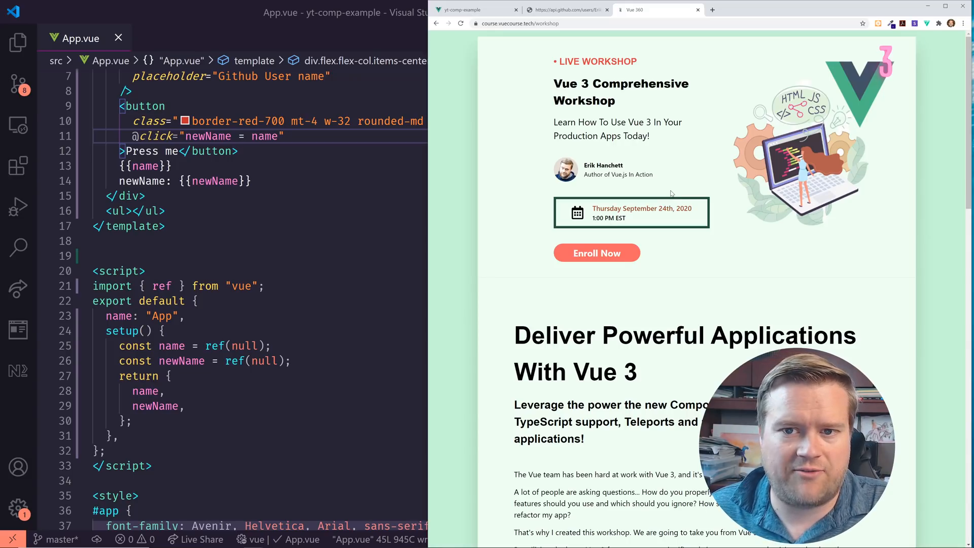
{"action": "mouse_move", "coordinate": [670, 107]}
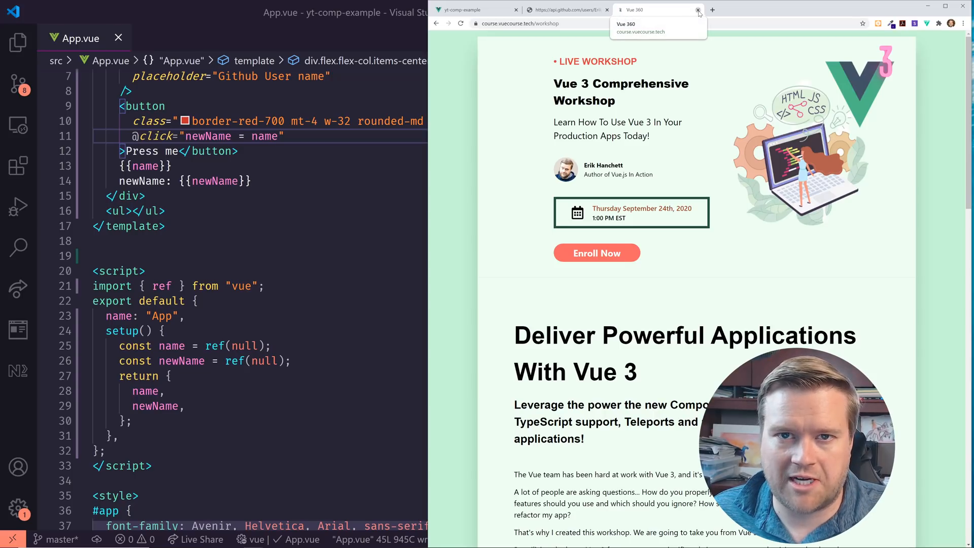
- Close the Vue 3 Comprehensive Workshop tab in Chrome
{"action": "left_click", "coordinate": [697, 9]}
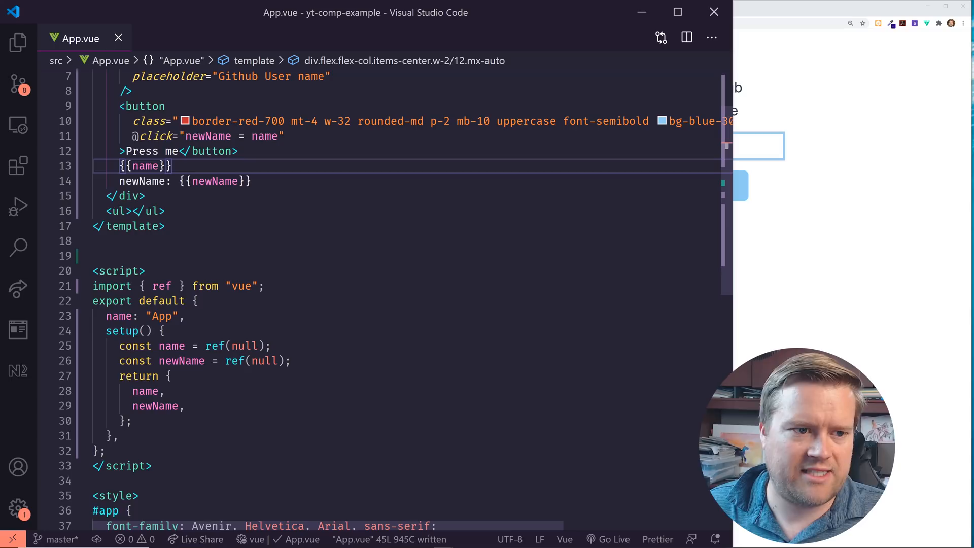
- Delete the {{name}} and newName: {{newName}} display lines from the template
{"action": "key", "text": "Delete"}
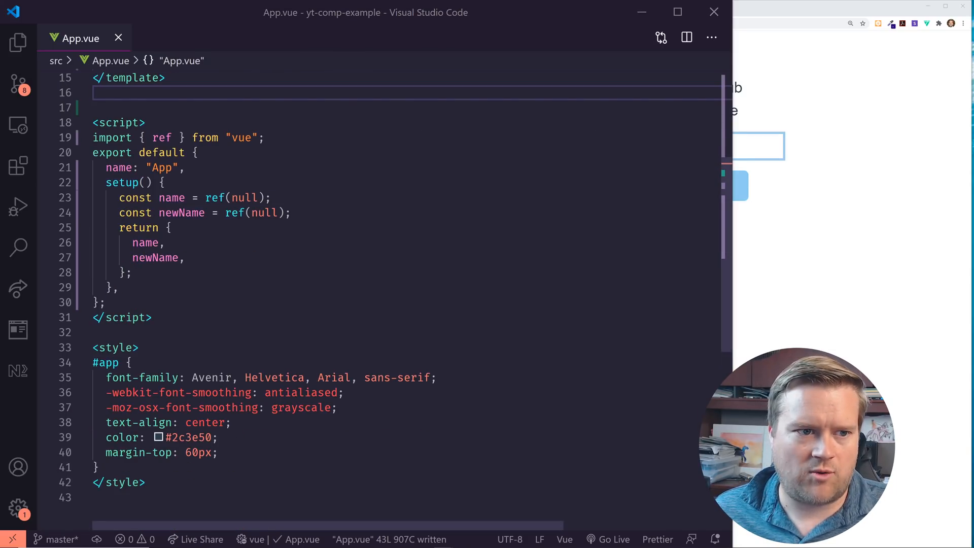
{"action": "scroll", "scroll_direction": "up", "scroll_amount": 3}
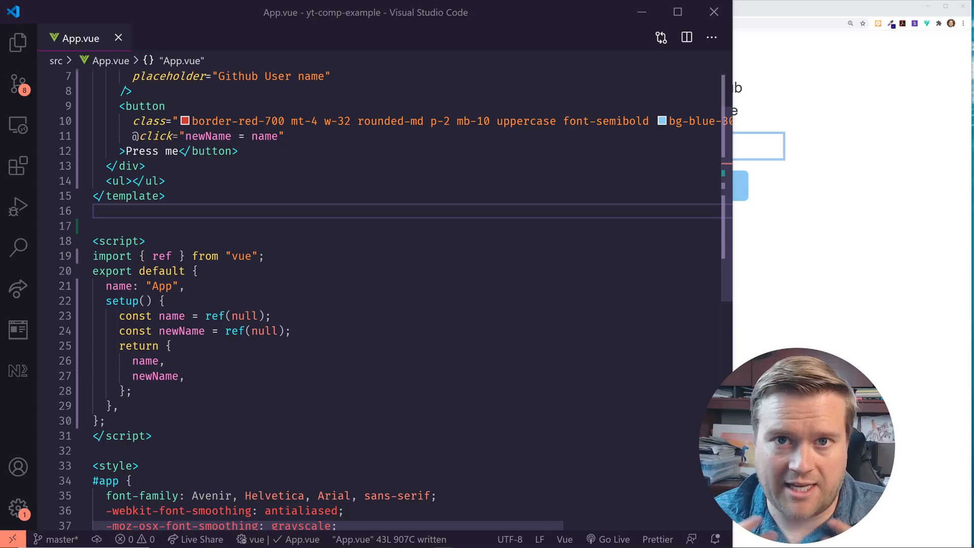
{"action": "left_click", "coordinate": [140, 180]}
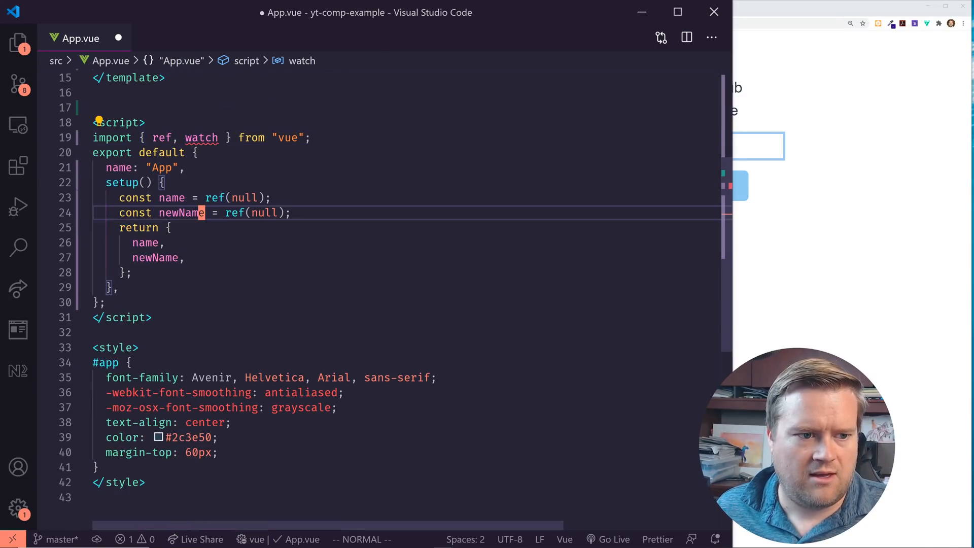
- Import watch from vue and add a watch that fetches newName's GitHub repos URL
{"action": "type", "text": "watch(()=>"}
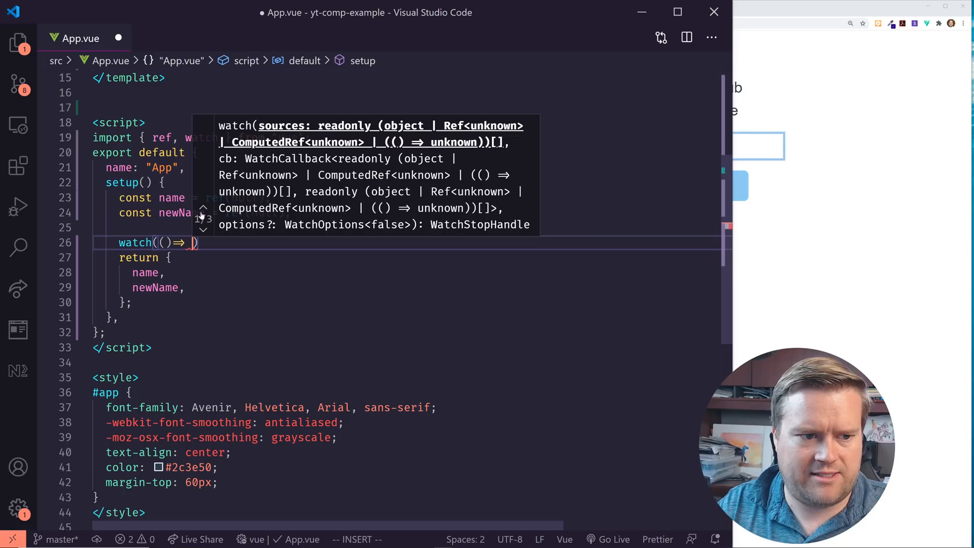
{"action": "key", "text": "Enter"}
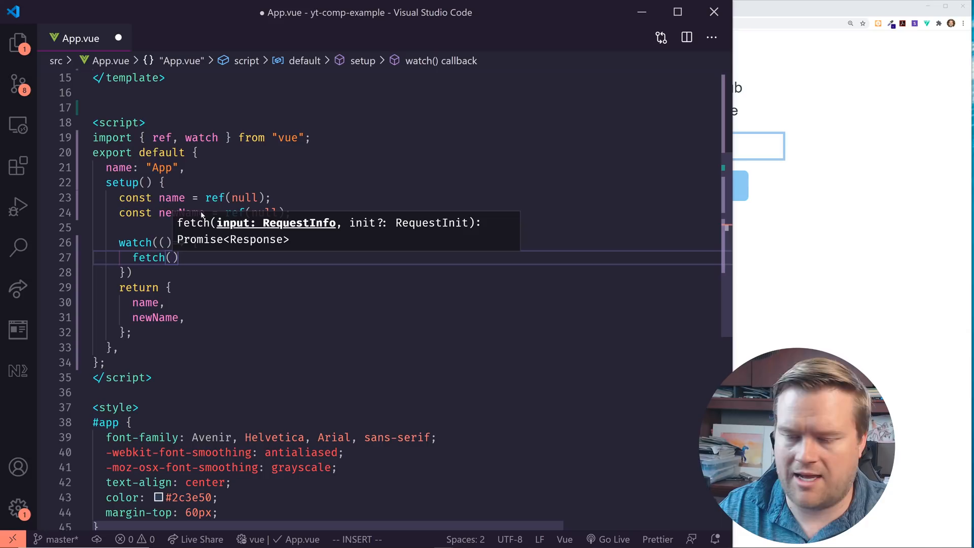
{"action": "type", "text": "`"}
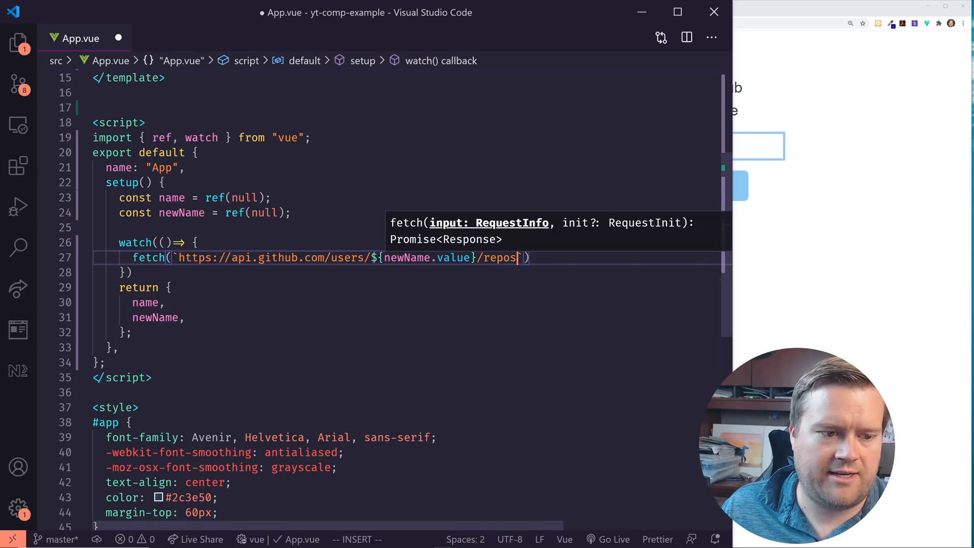
{"action": "key", "text": "Escape"}
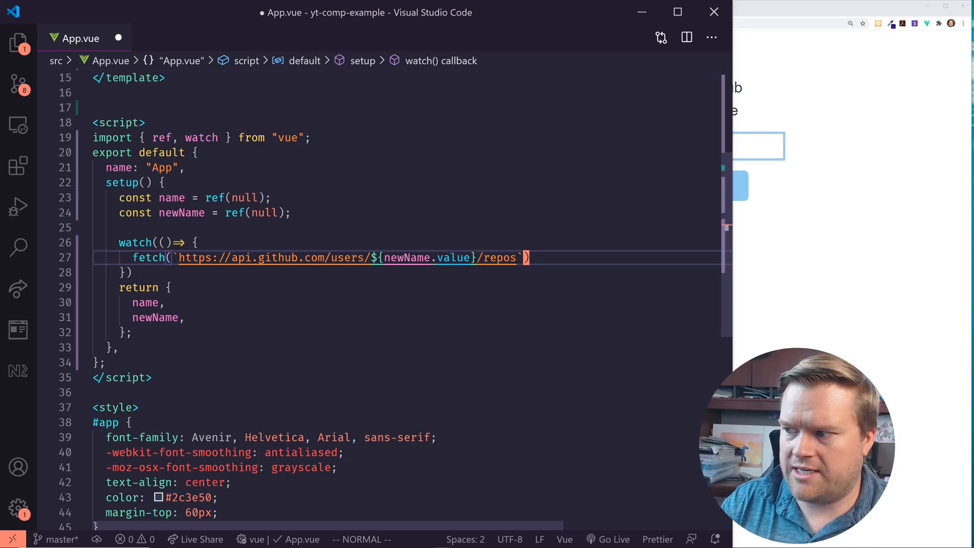
- Chain .then((res) => res.json()) and .then((data) => console.log('data', data)), then save
{"action": "type", "text": ".the"}
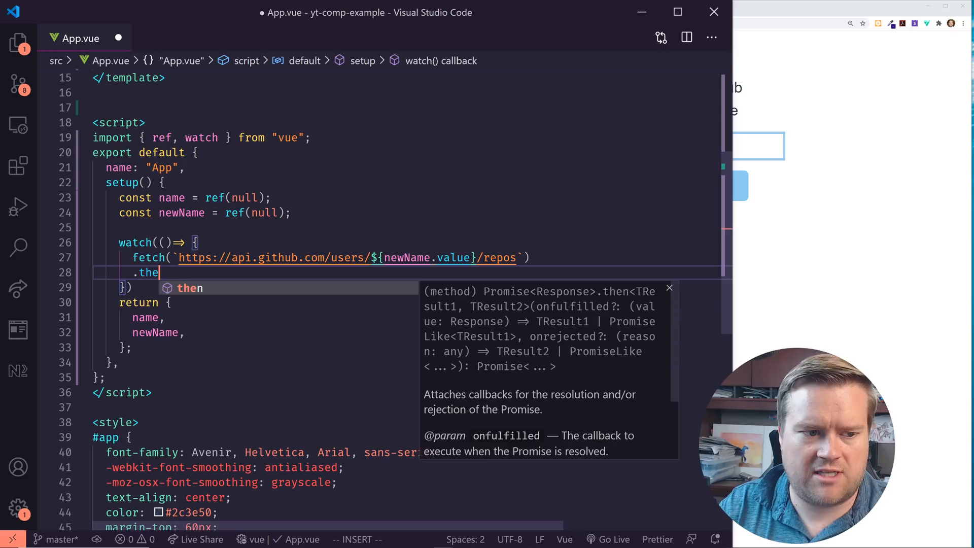
{"action": "type", "text": "n((response)=> response.json"}
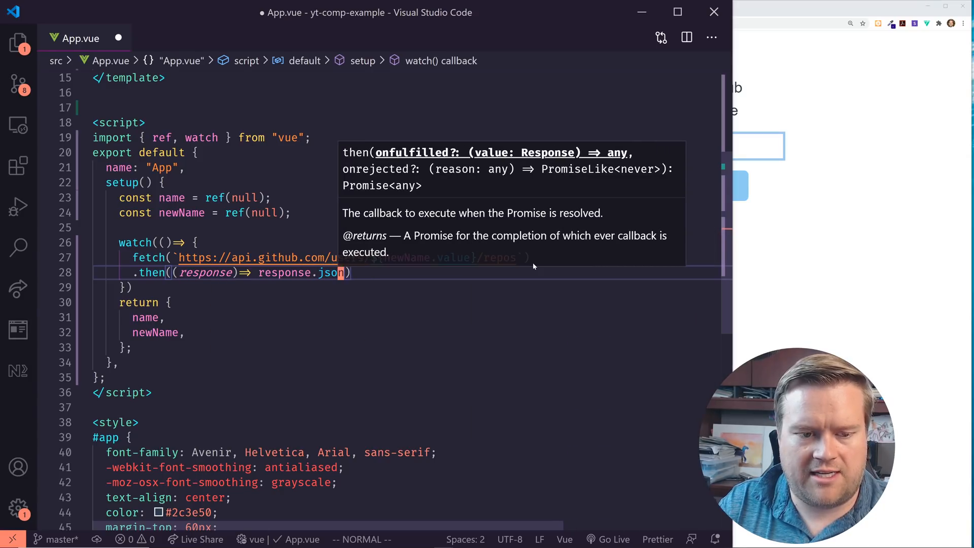
{"action": "type", "text": "then("}
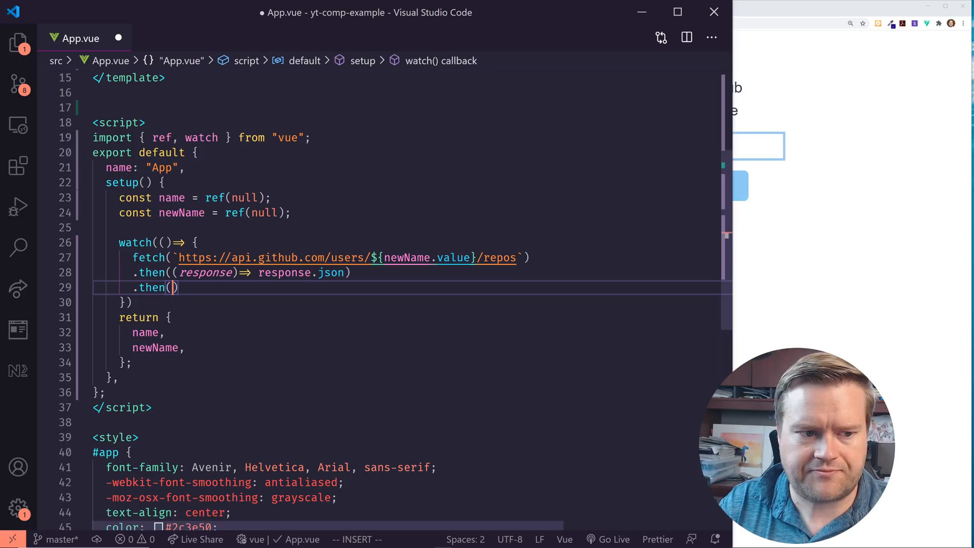
{"action": "type", "text": "data"}
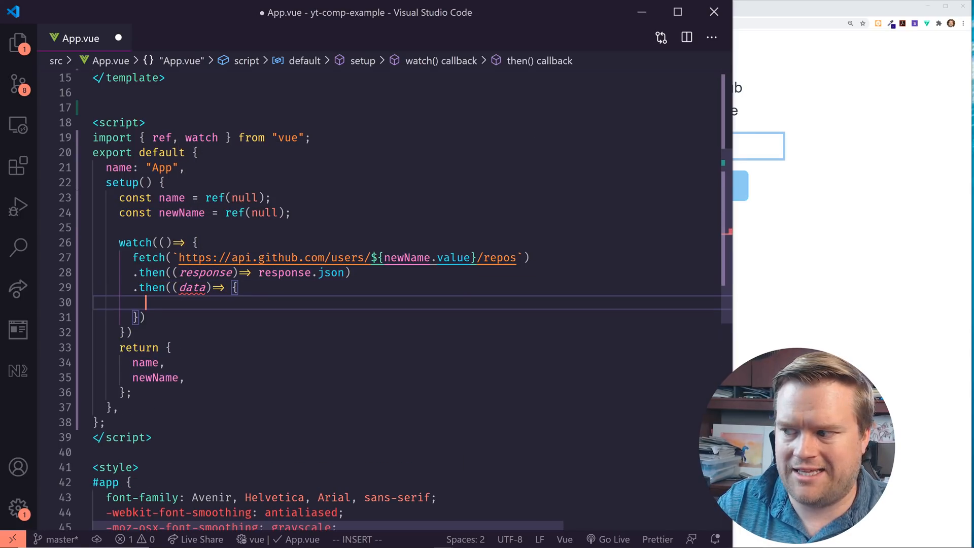
{"action": "type", "text": "console.log('data',data"}
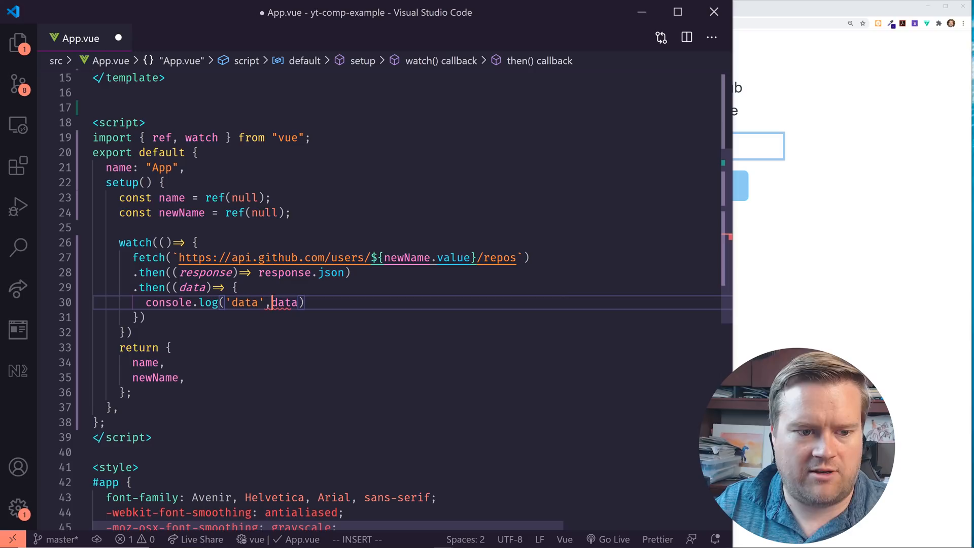
{"action": "key", "text": "ctrl+s"}
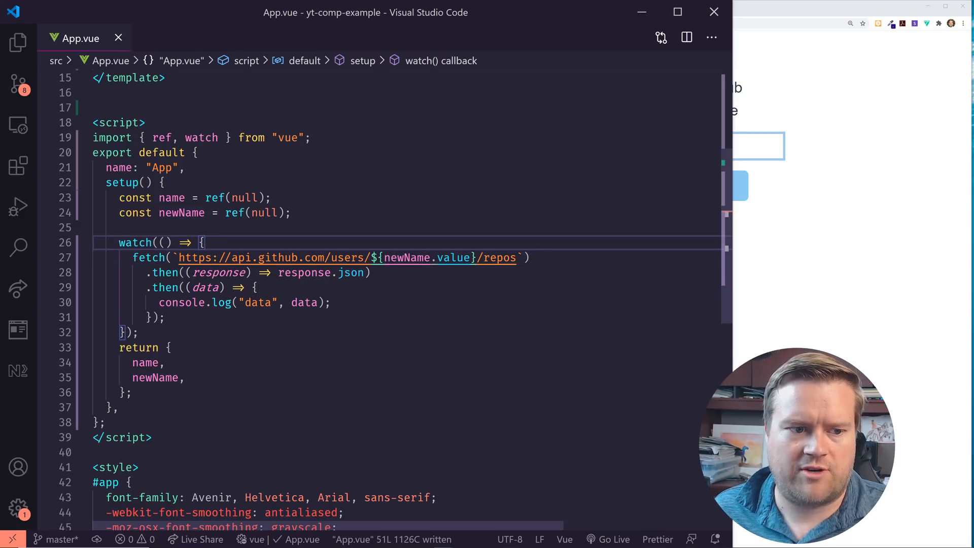
- Guard the fetch with if (newName.value) and save so Prettier reindents
{"action": "key", "text": "Enter"}
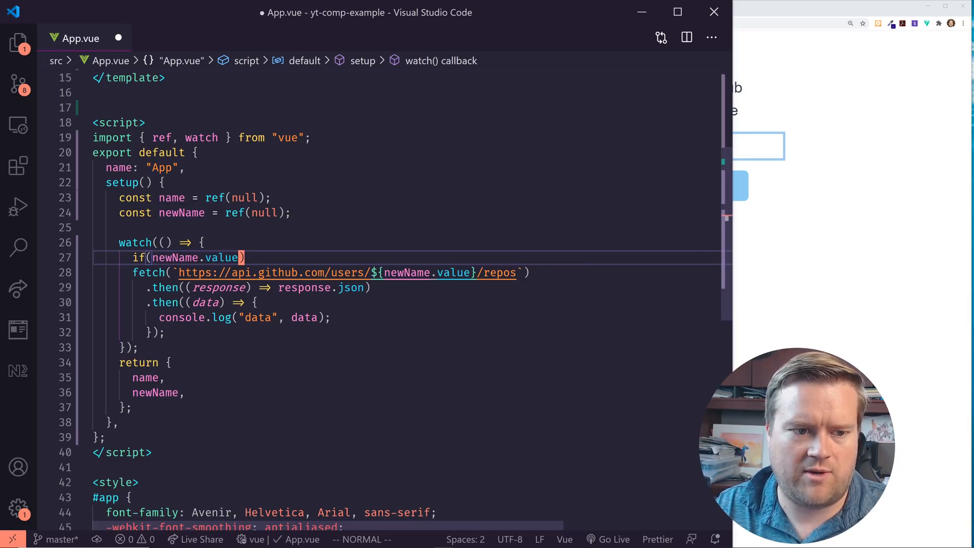
{"action": "key", "text": "ctrl+s"}
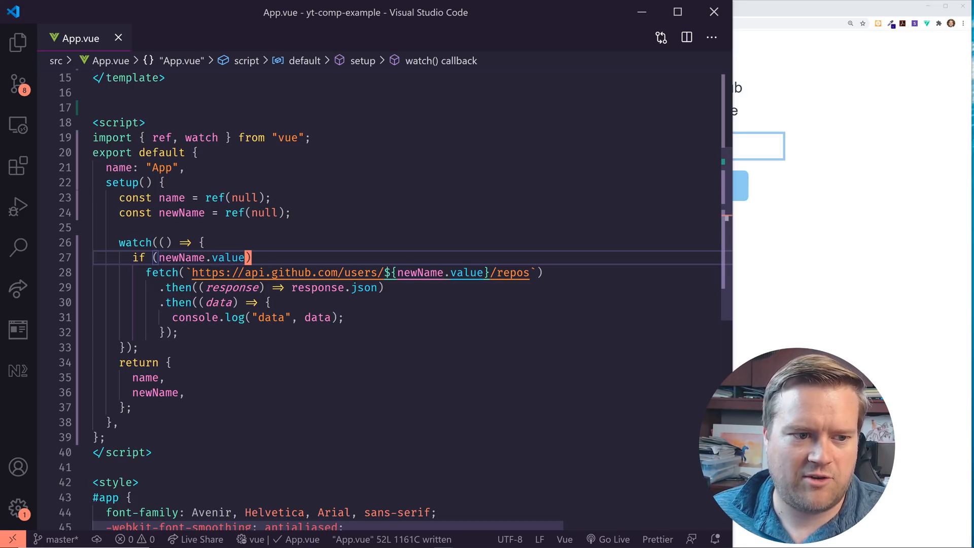
{"action": "mouse_move", "coordinate": [789, 297]}
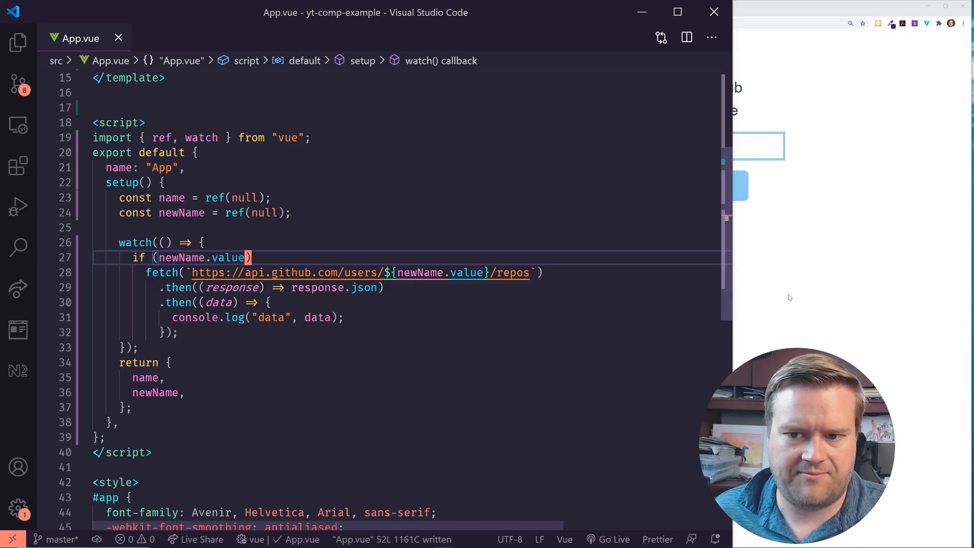
- Open Chrome DevTools via Inspect, then submit the username 'erikch' with PRESS ME
{"action": "right_click", "coordinate": [699, 298]}
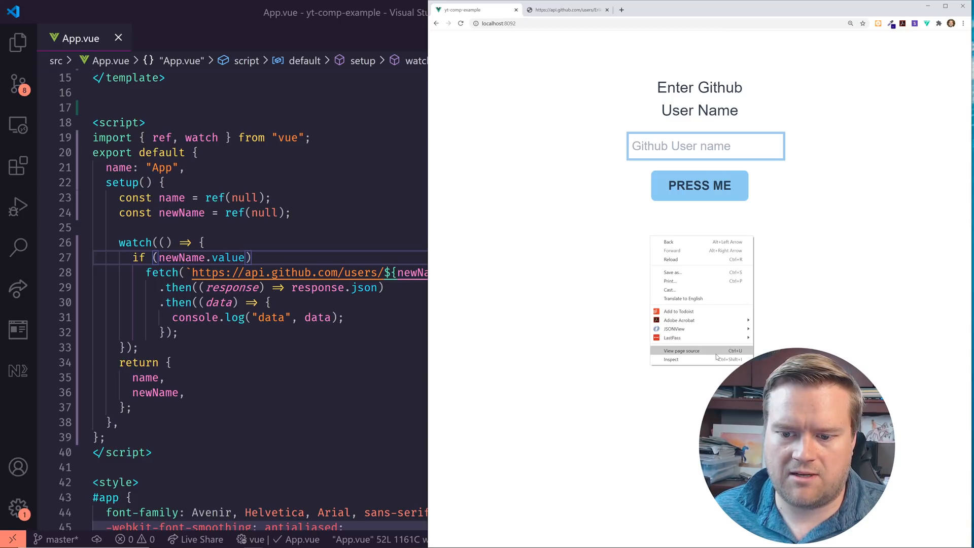
{"action": "left_click", "coordinate": [670, 359]}
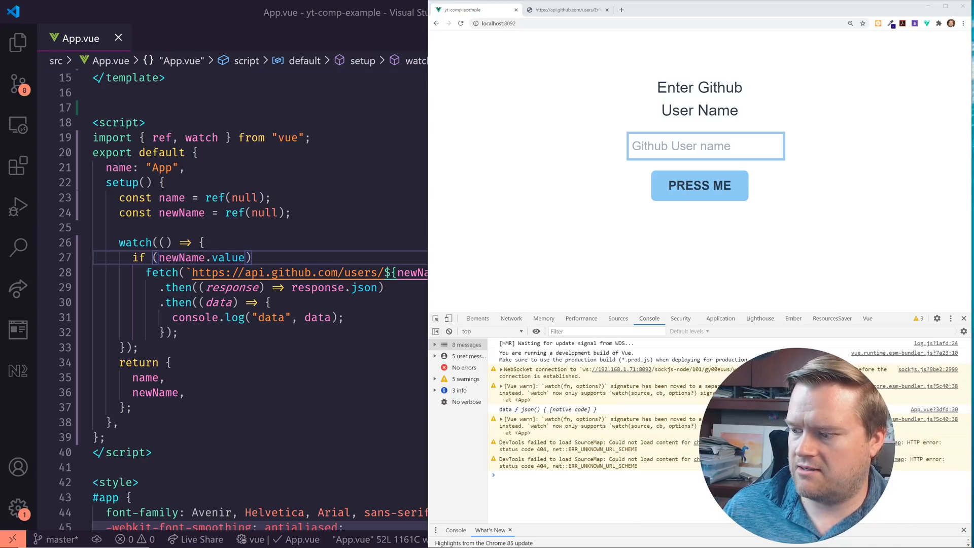
{"action": "mouse_move", "coordinate": [800, 274]}
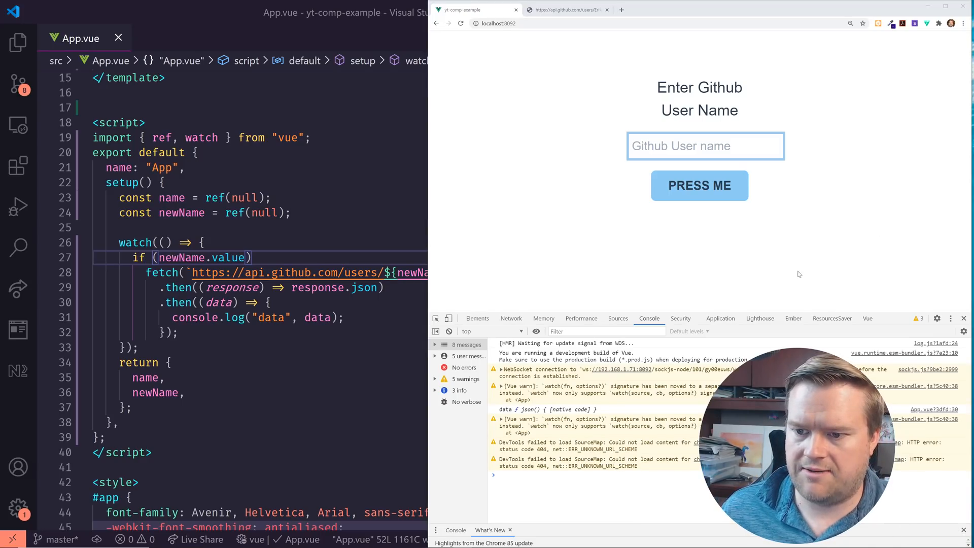
{"action": "type", "text": "e"}
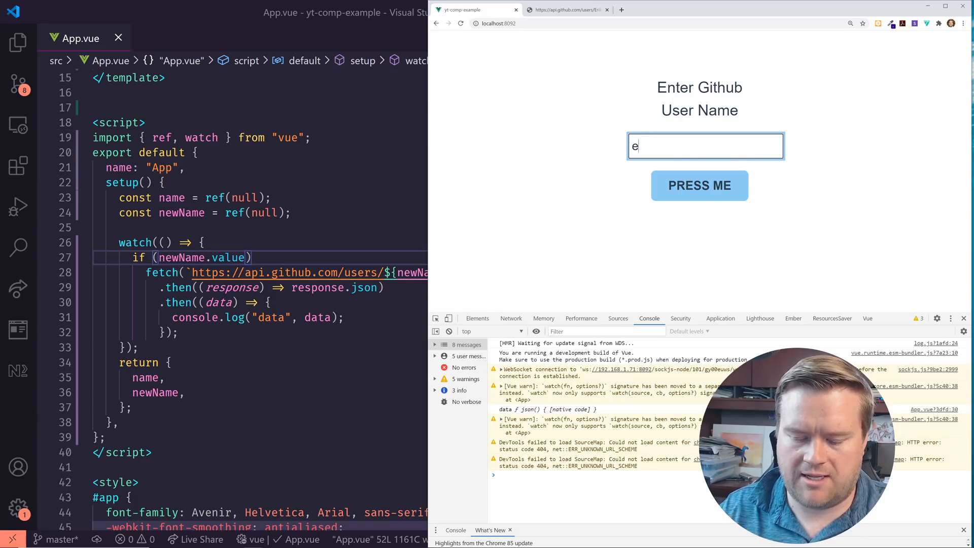
{"action": "type", "text": "rikc"}
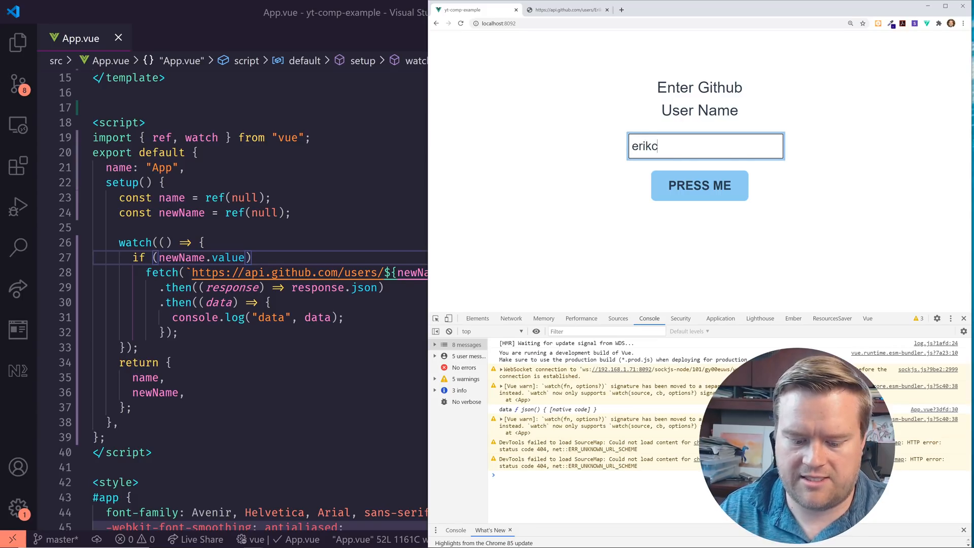
{"action": "type", "text": "h"}
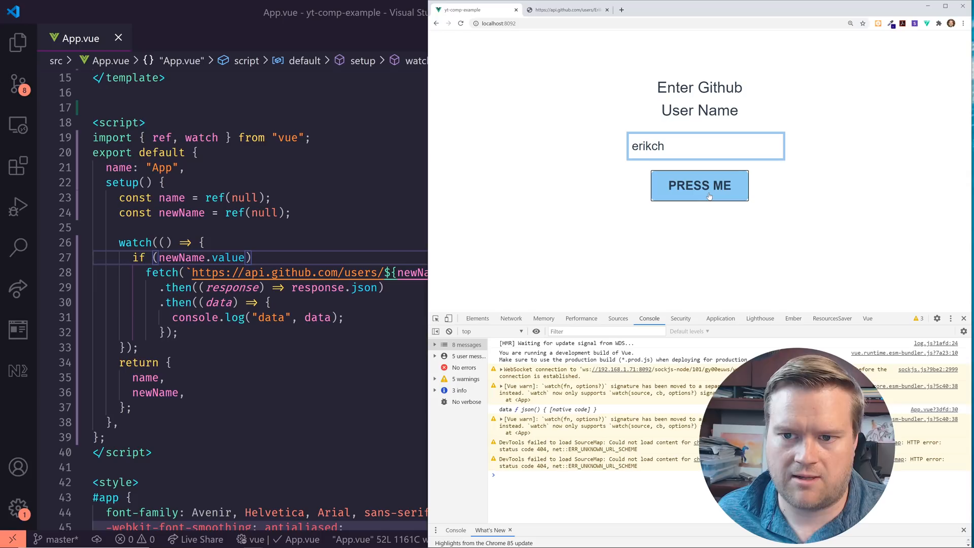
{"action": "left_click", "coordinate": [699, 185]}
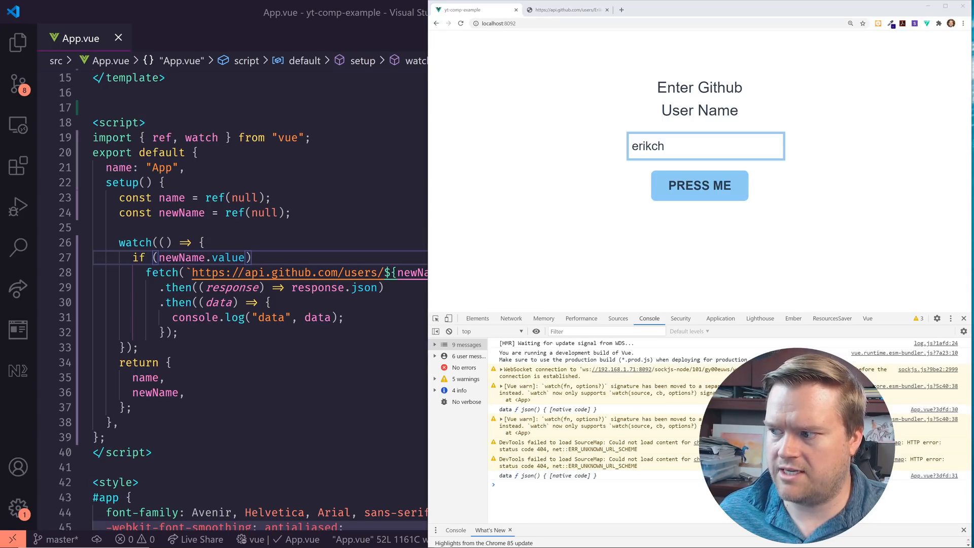
{"action": "mouse_move", "coordinate": [470, 291]}
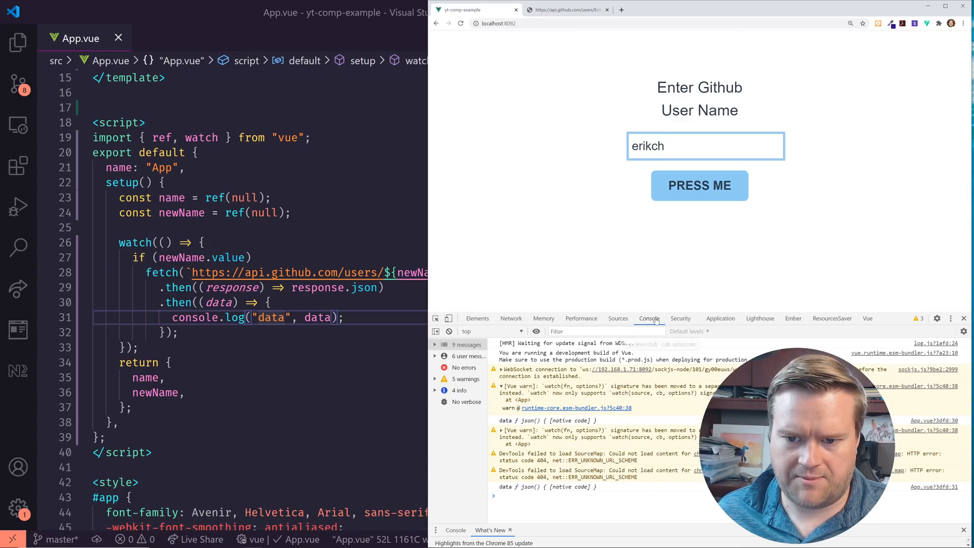
- Open the repos request's Response tab in the DevTools Network panel
{"action": "left_click", "coordinate": [511, 318]}
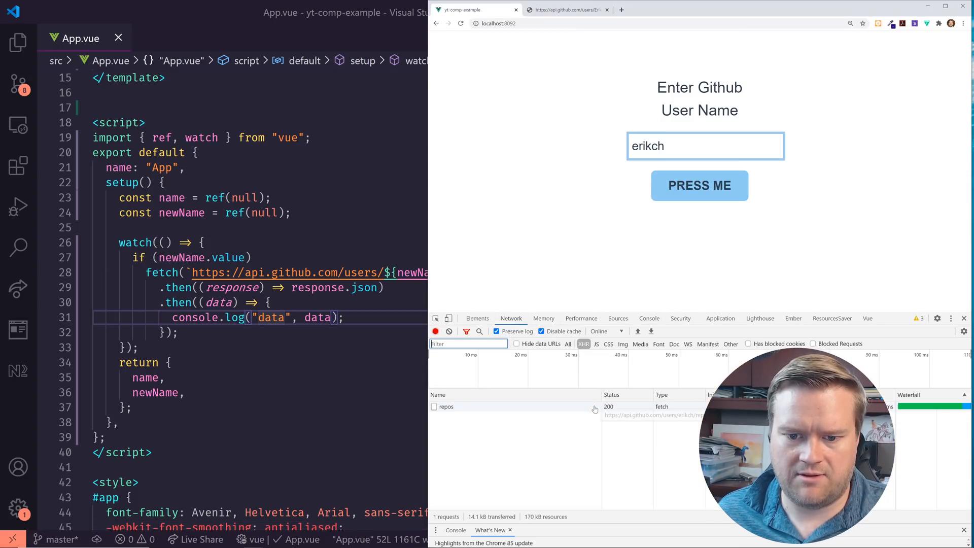
{"action": "left_click", "coordinate": [445, 406]}
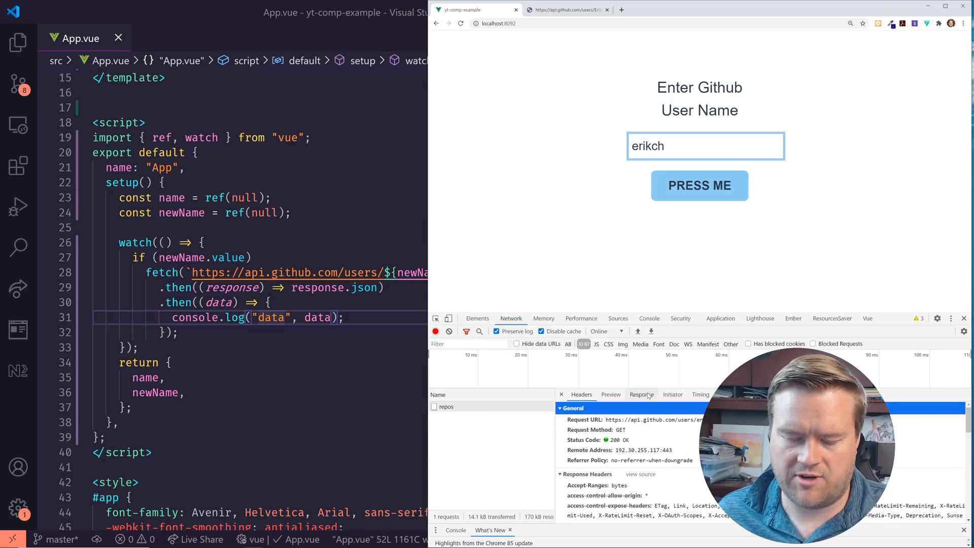
{"action": "left_click", "coordinate": [642, 394]}
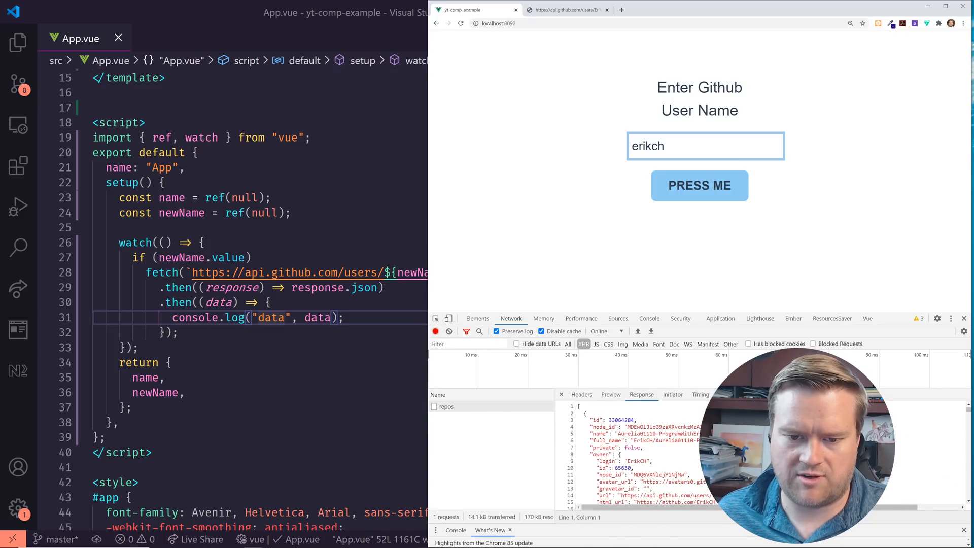
{"action": "mouse_move", "coordinate": [615, 241]}
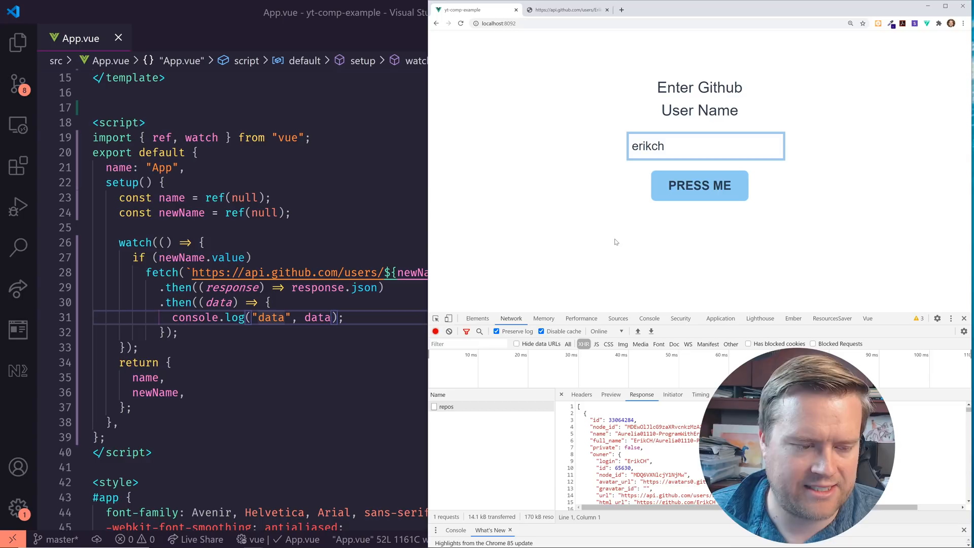
{"action": "mouse_move", "coordinate": [841, 301]}
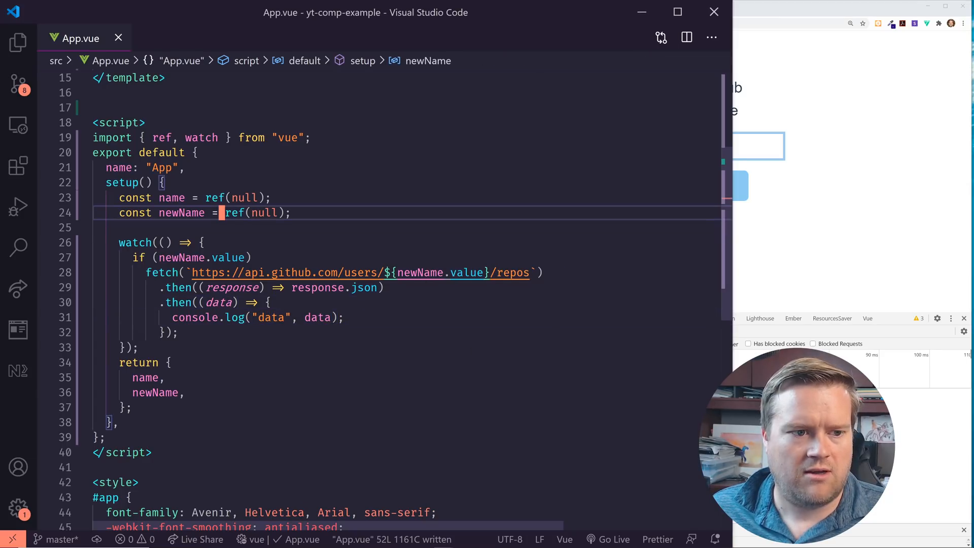
- Declare const state = reactive({data: []}), import reactive from vue, and assign state.data = data in the fetch callback
{"action": "type", "text": "cons"}
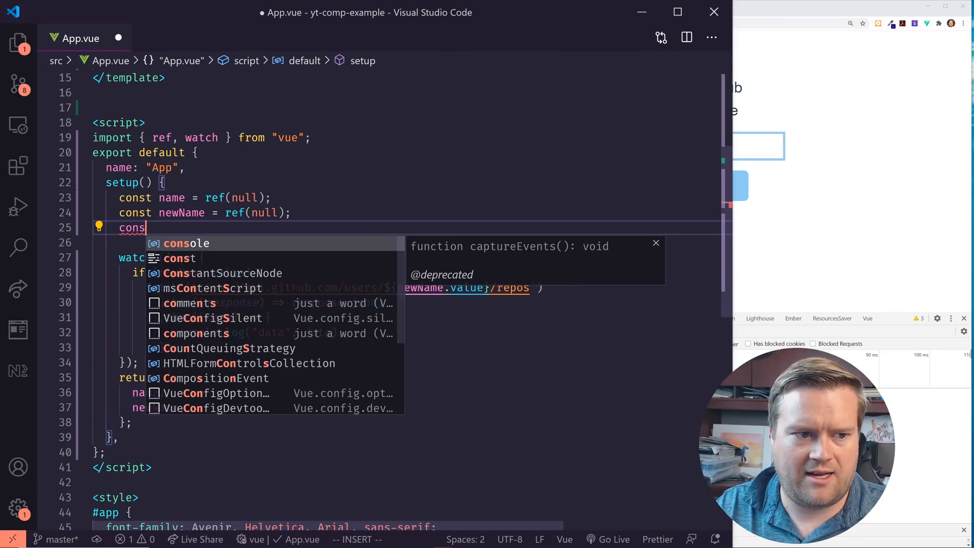
{"action": "type", "text": "state ="}
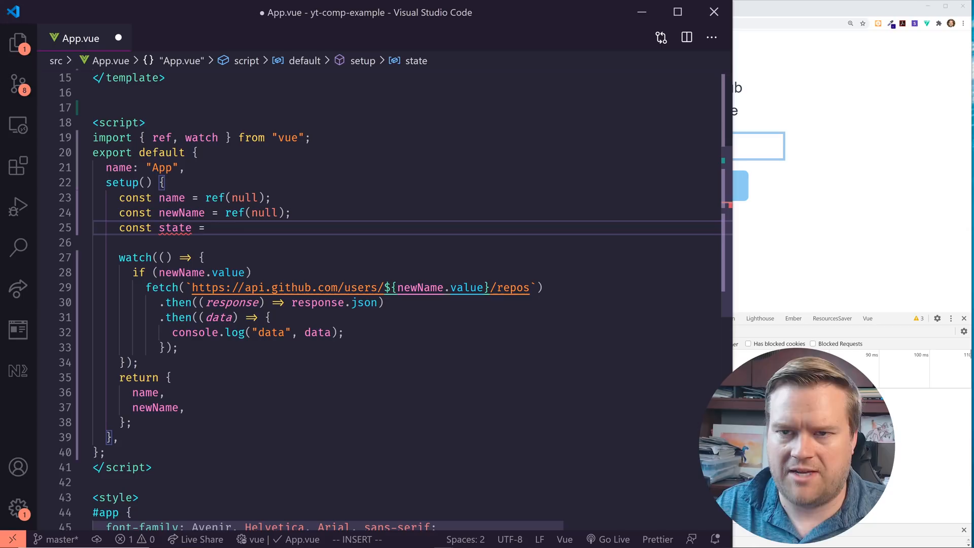
{"action": "type", "text": "reactive("}
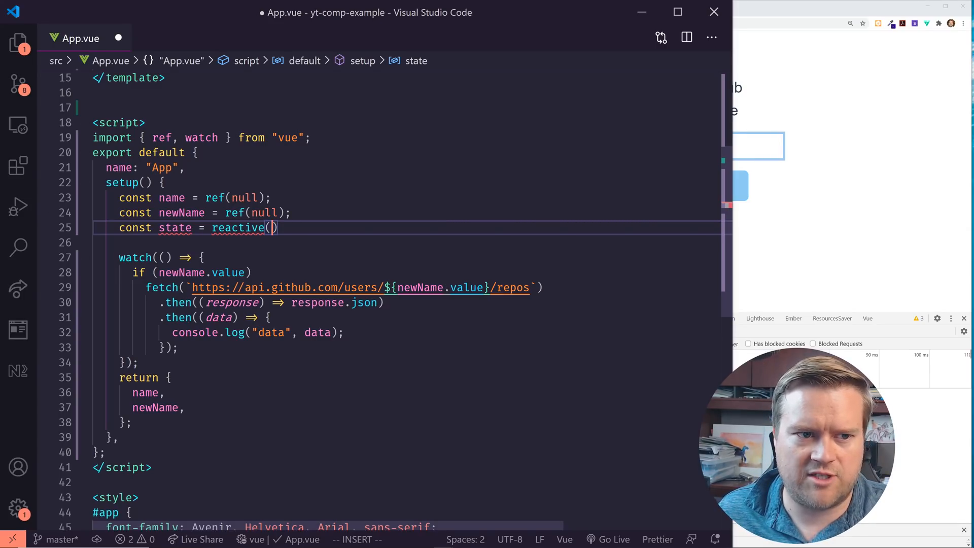
{"action": "type", "text": "reacti"}
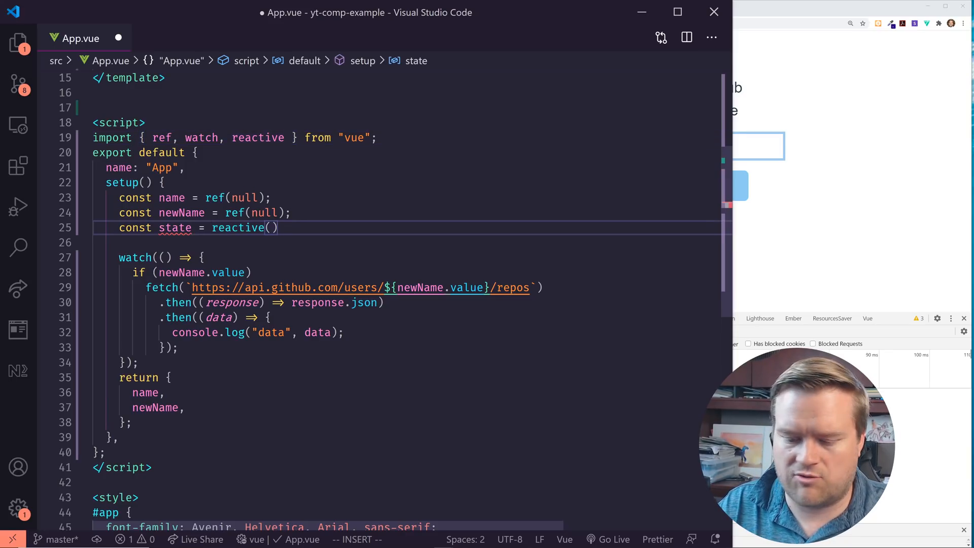
{"action": "type", "text": "{data: ["}
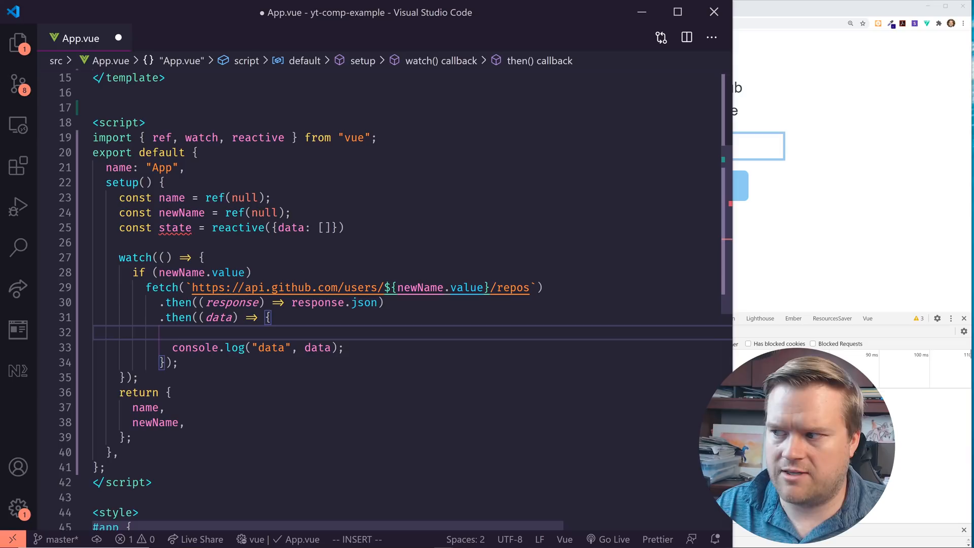
{"action": "type", "text": "state.data = data;"}
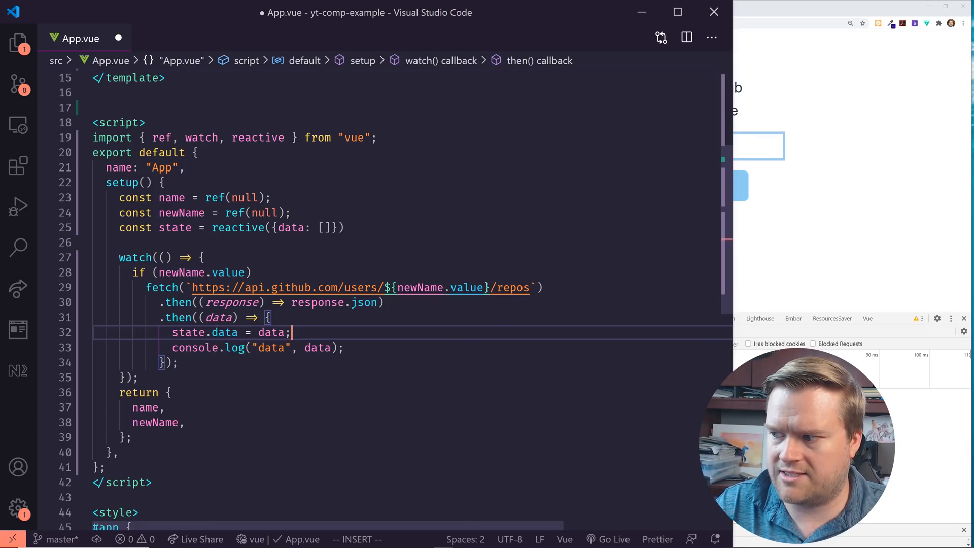
{"action": "type", "text": "name.value;"}
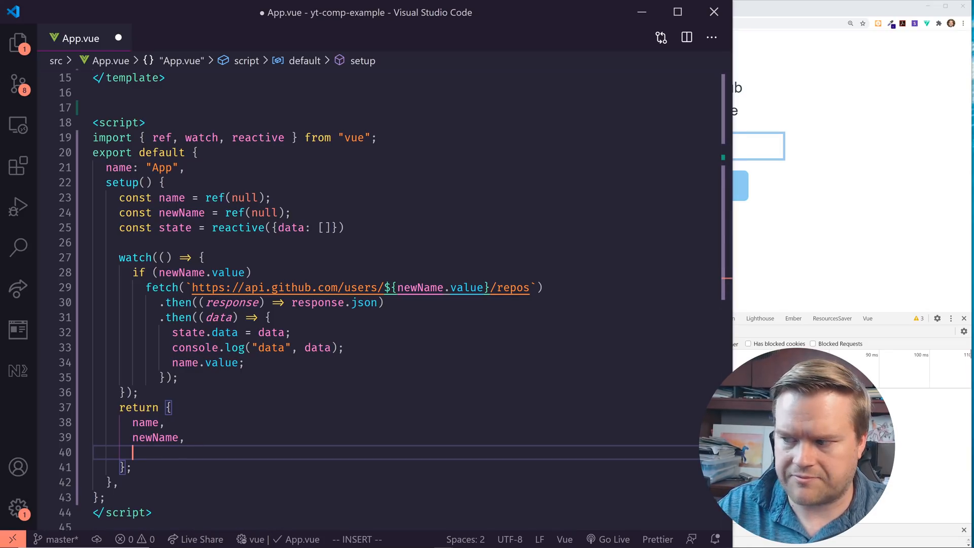
- Import toRefs from vue and begin spreading toRefs(state) in setup's returned object
{"action": "type", "text": "toRefs"}
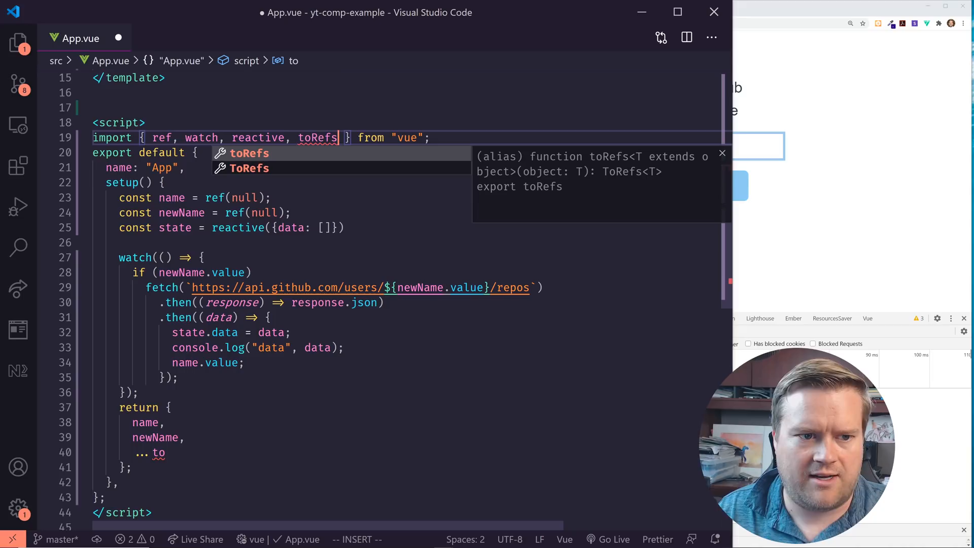
{"action": "key", "text": "Escape"}
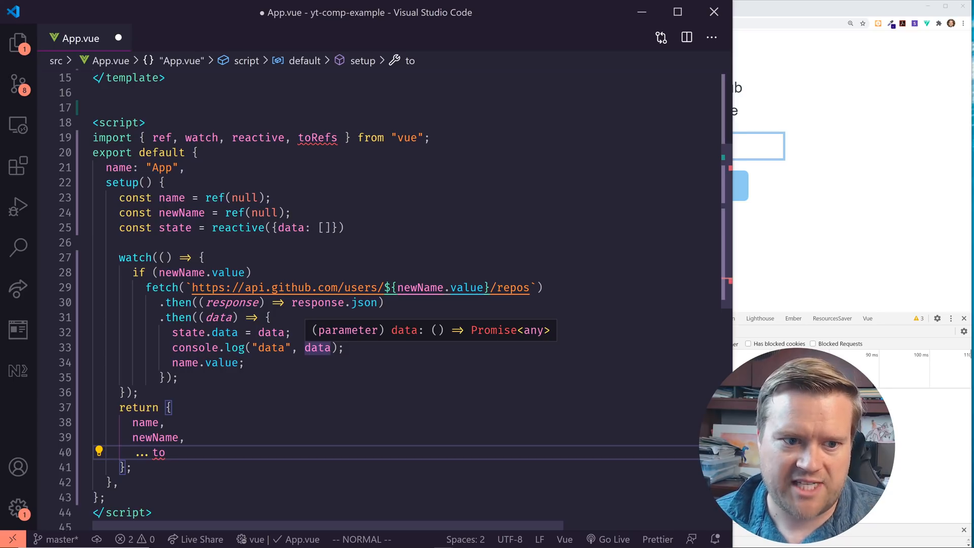
{"action": "type", "text": "Refs"}
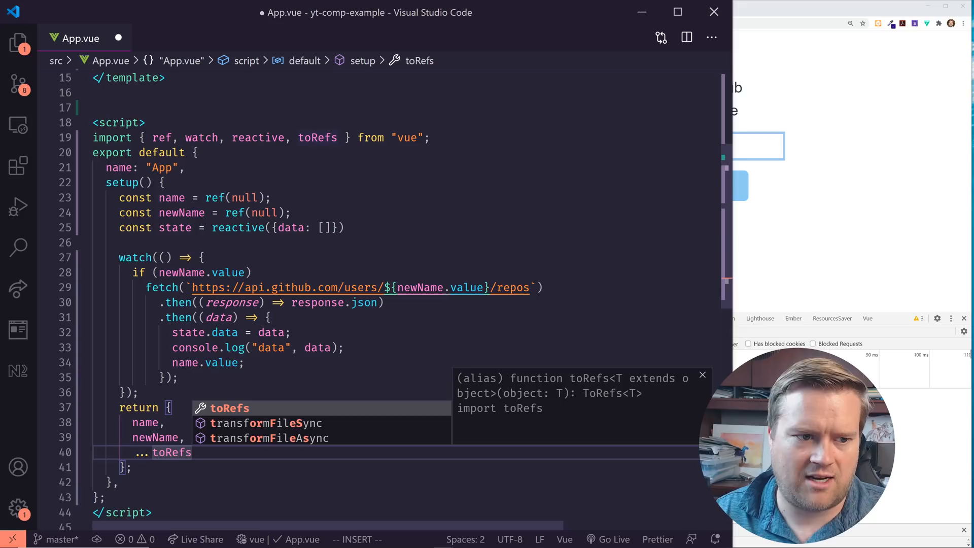
{"action": "type", "text": "(state"}
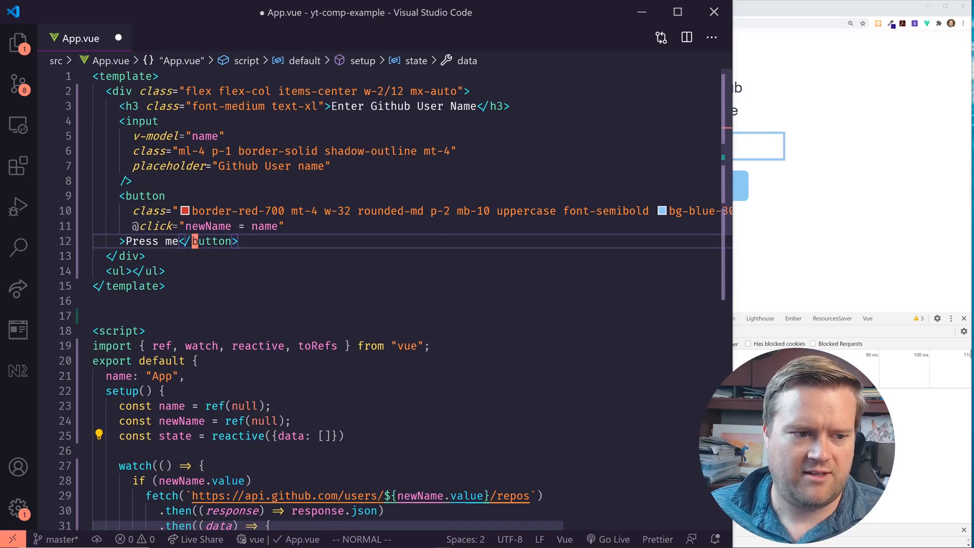
- Add <li v-for="lib in data" :key="lib.name">{{lib.name}}</li> inside the ul and save App.vue
{"action": "left_click", "coordinate": [153, 241]}
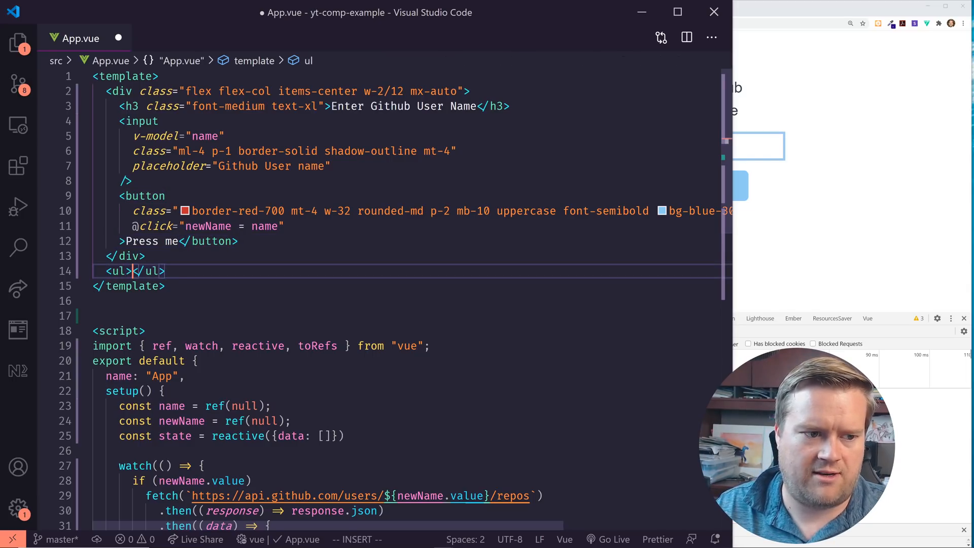
{"action": "type", "text": "<li></li>"}
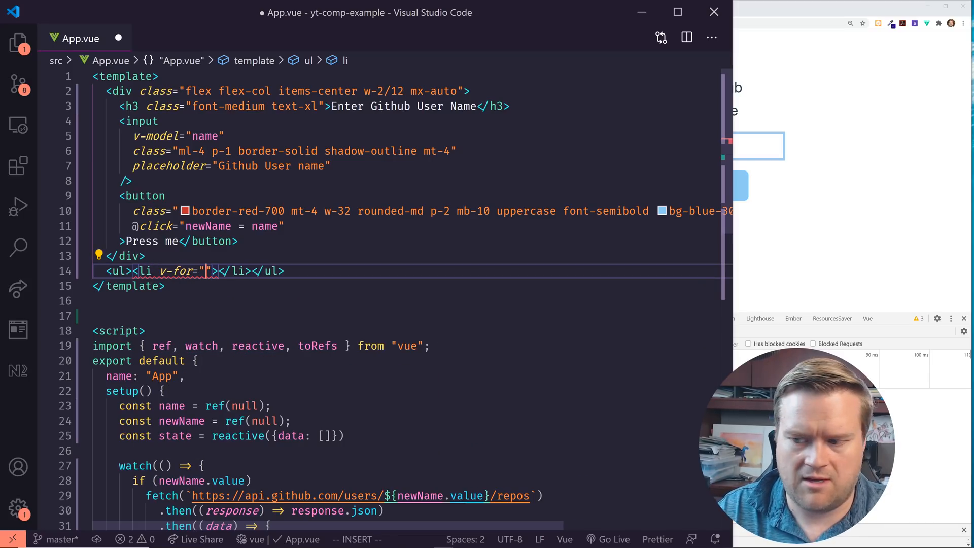
{"action": "type", "text": "lib in data"}
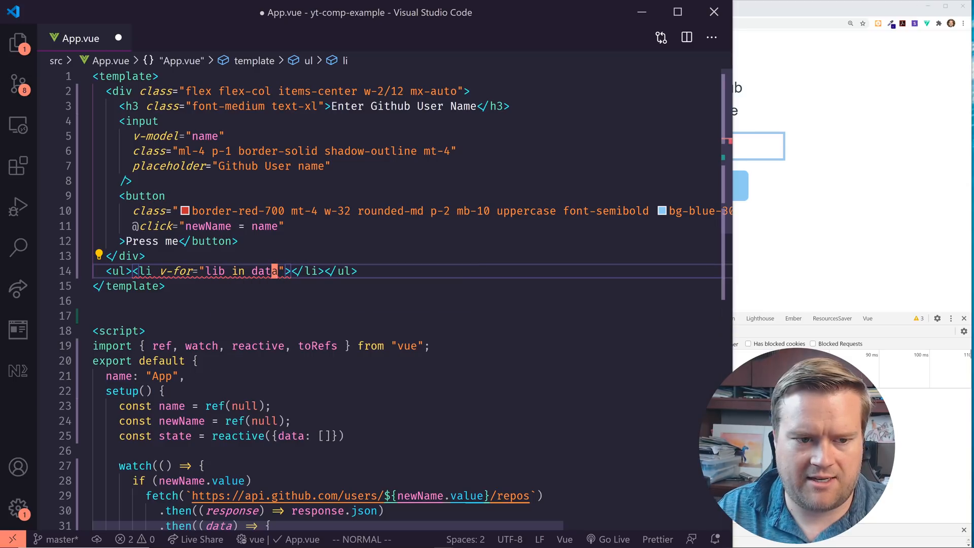
{"action": "type", "text": ":key=\"lib.name"}
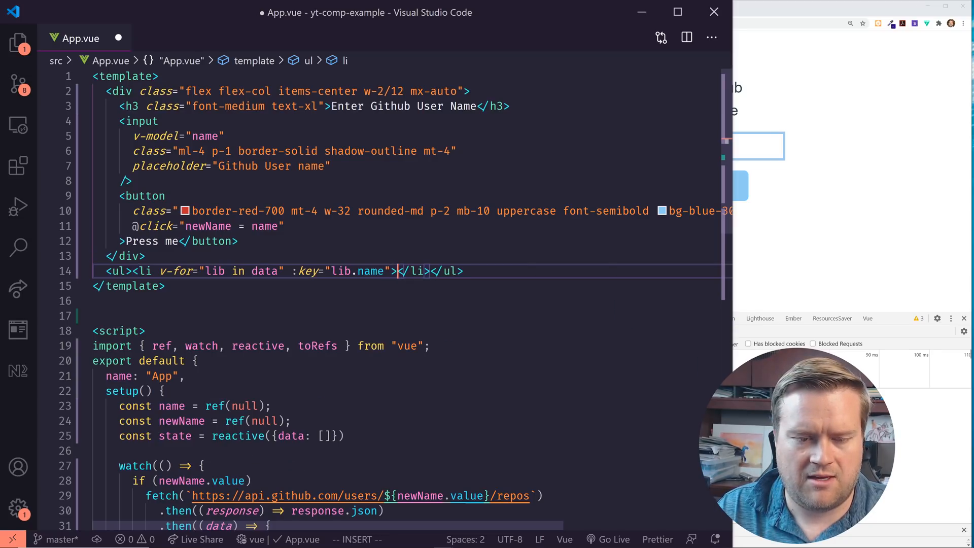
{"action": "type", "text": "{{luib.name"}
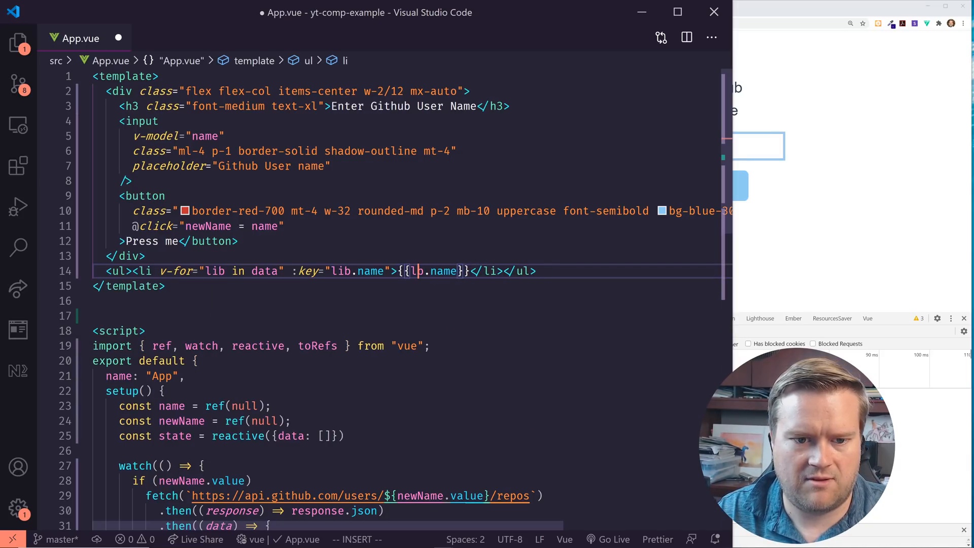
{"action": "key", "text": "ctrl+s"}
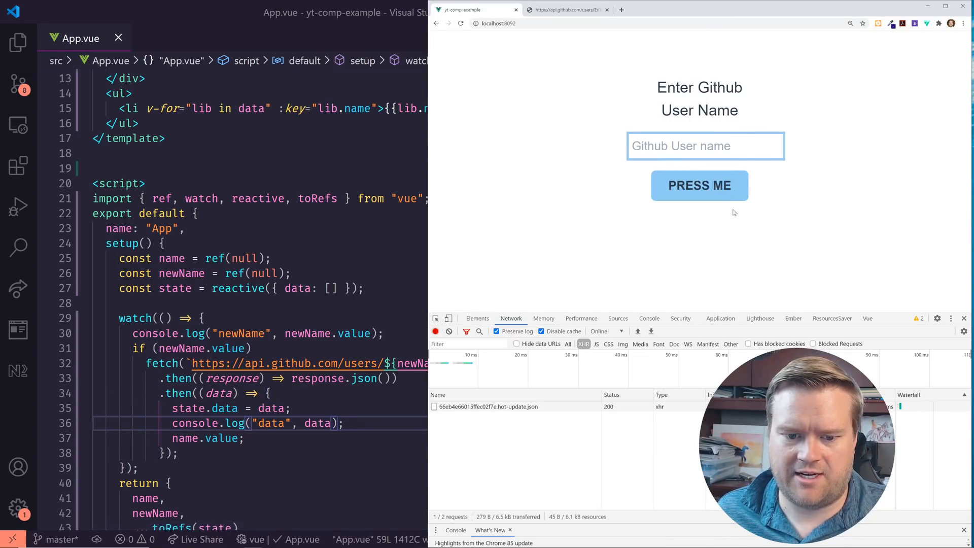
- Fetch erikch's repositories from the app and hide the developer tools
{"action": "left_click", "coordinate": [649, 318]}
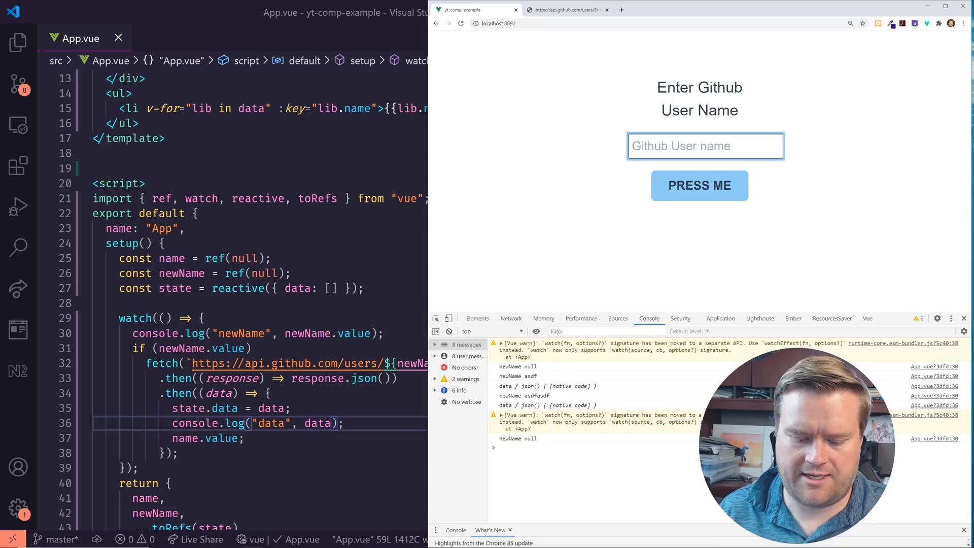
{"action": "type", "text": "erikch"}
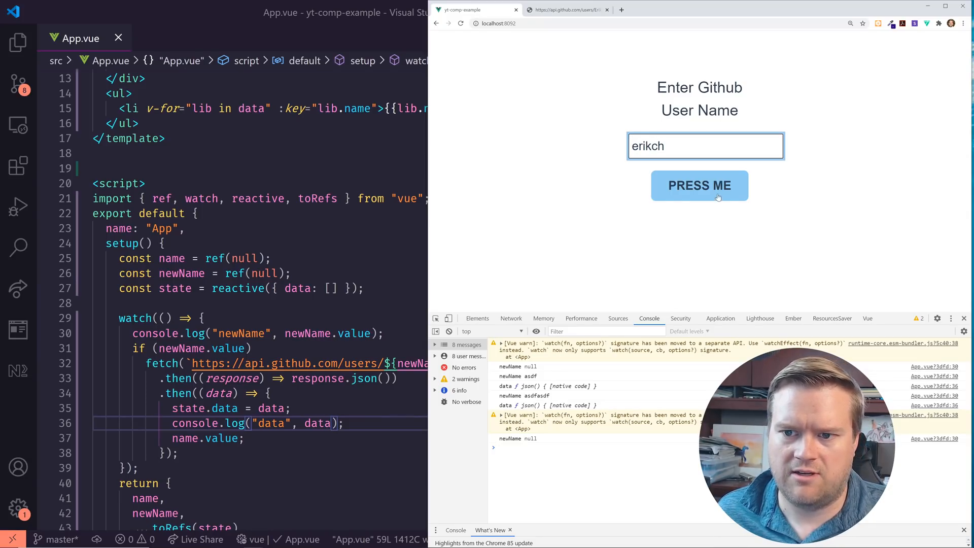
{"action": "left_click", "coordinate": [699, 185]}
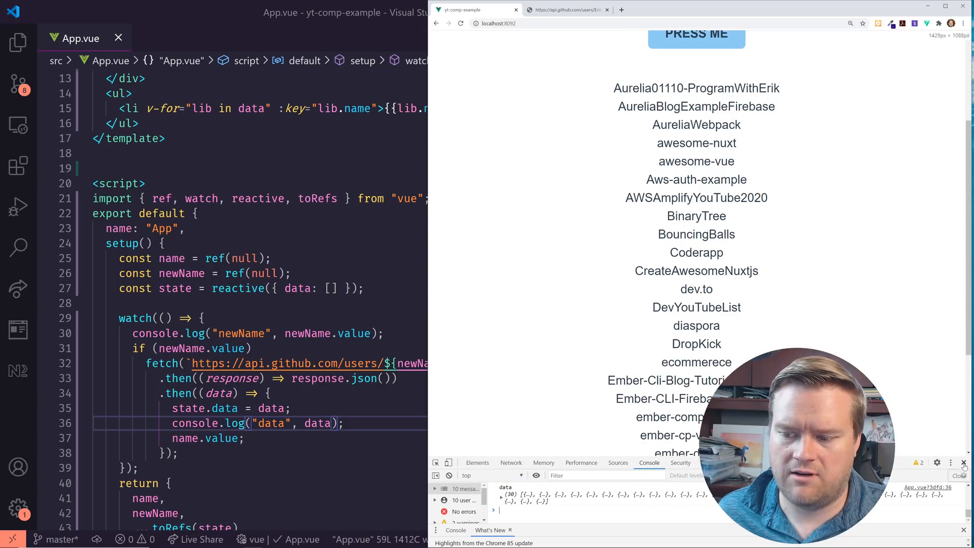
{"action": "left_click", "coordinate": [963, 462]}
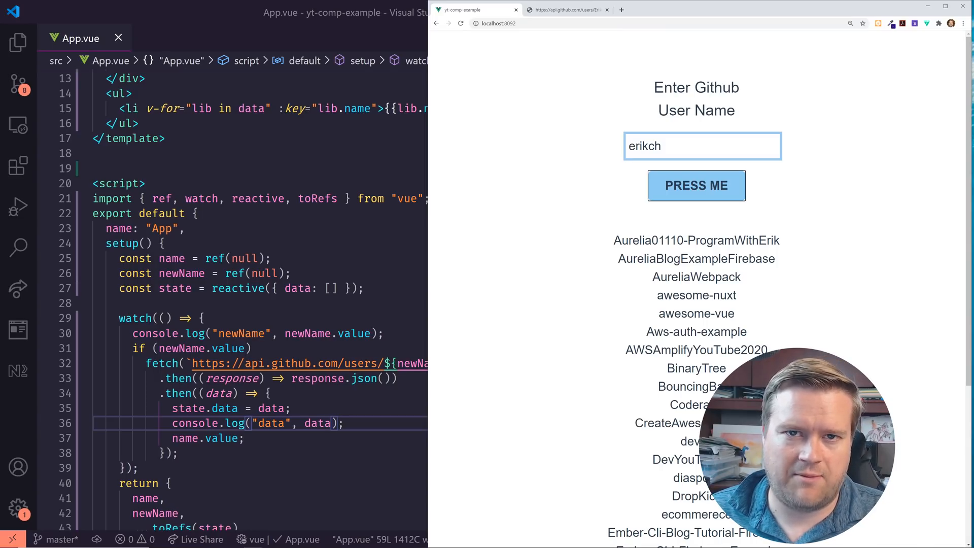
- Scroll through erikch's repo list, then fetch erik's repositories
{"action": "scroll", "scroll_direction": "down", "scroll_amount": 3}
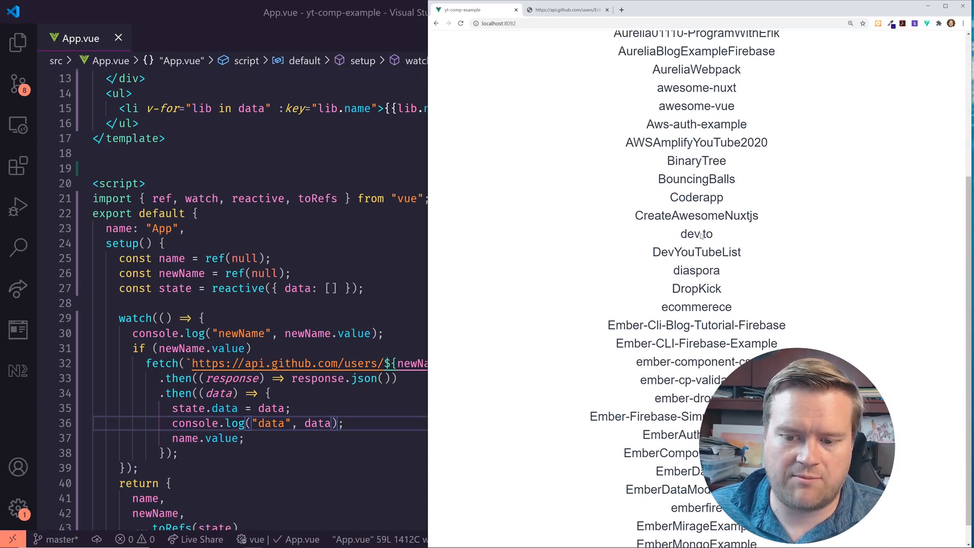
{"action": "scroll", "scroll_direction": "up", "scroll_amount": 3}
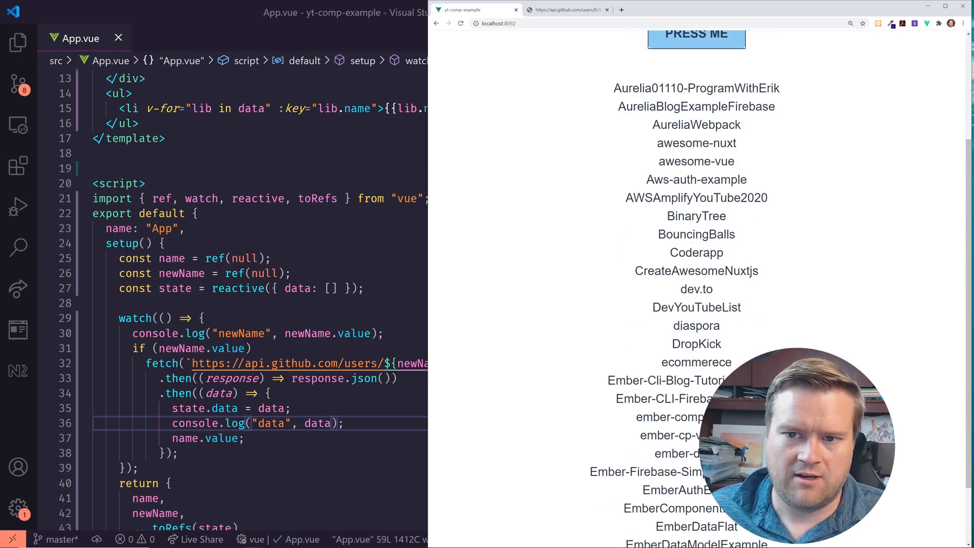
{"action": "scroll", "scroll_direction": "up", "scroll_amount": 3}
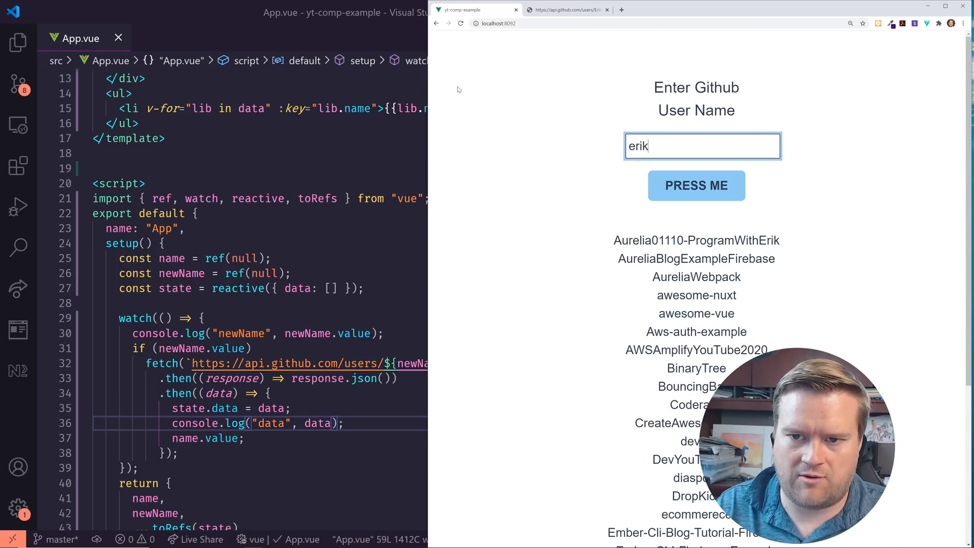
{"action": "left_click", "coordinate": [695, 185]}
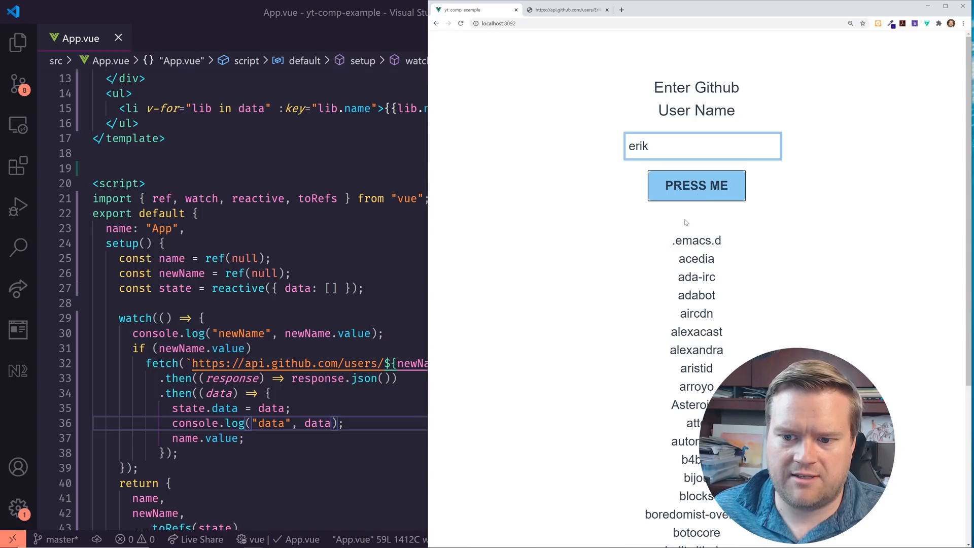
{"action": "scroll", "scroll_direction": "down", "scroll_amount": 3}
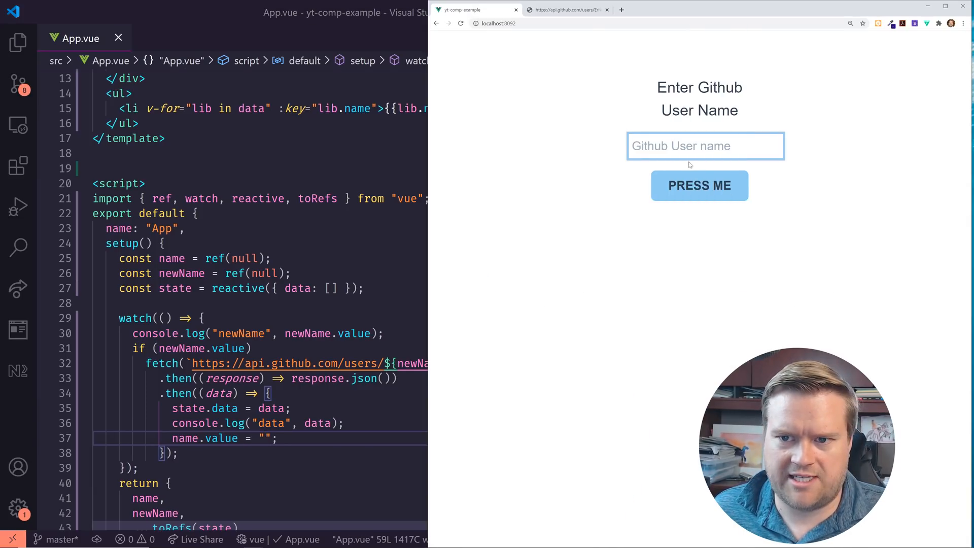
- Enter erik in the name field and fetch their repositories again
{"action": "type", "text": "erik"}
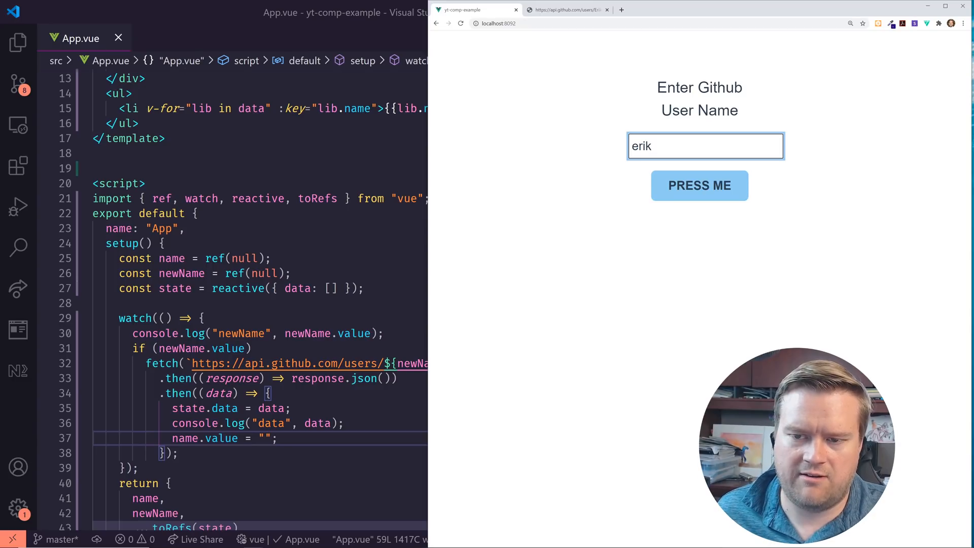
{"action": "left_click", "coordinate": [699, 185]}
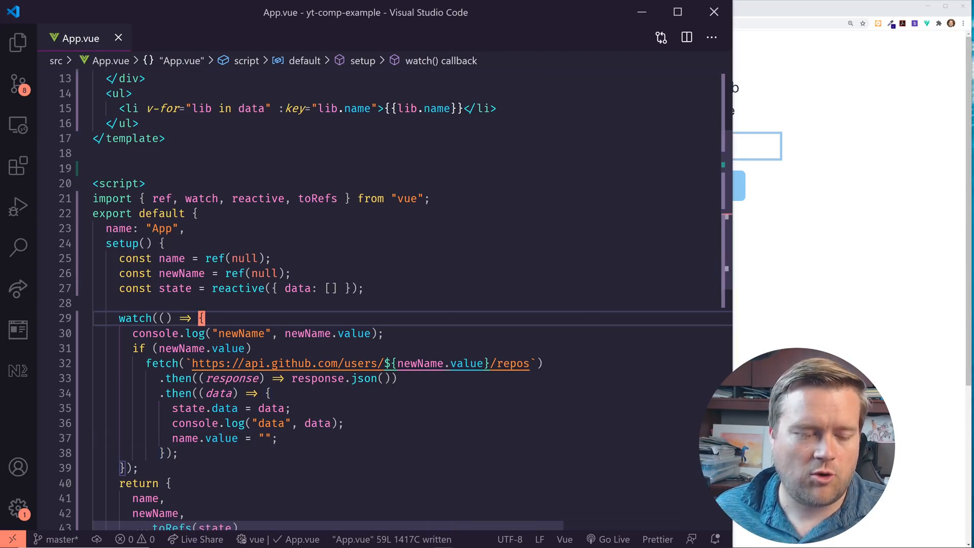
- Scroll through App.vue's setup and watch callback to review the fetch-and-store code
{"action": "scroll", "scroll_direction": "down", "scroll_amount": 3}
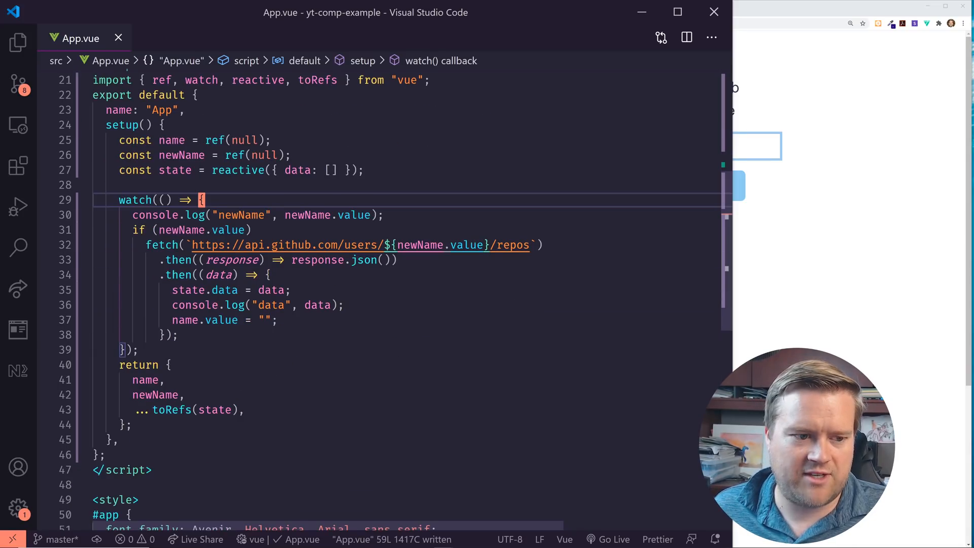
{"action": "scroll", "scroll_direction": "up", "scroll_amount": 3}
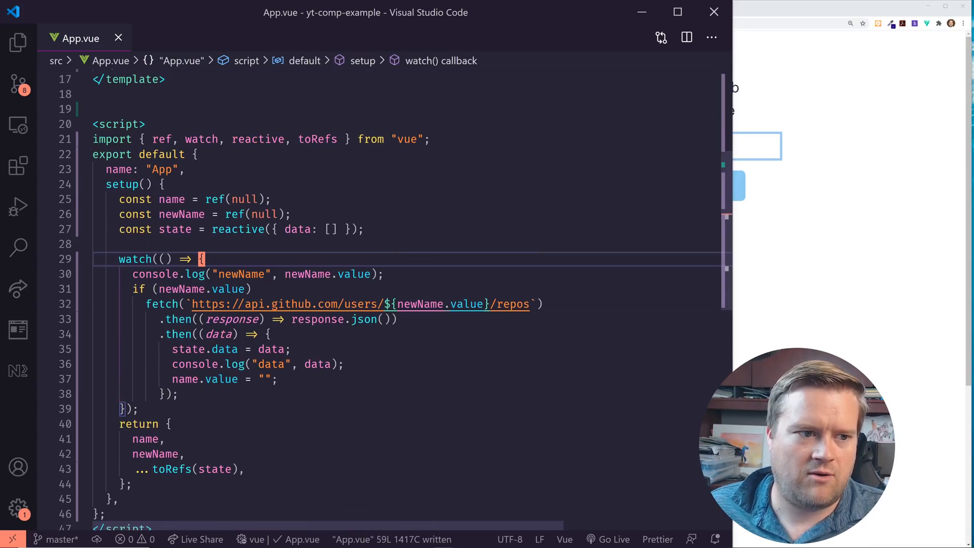
{"action": "left_click", "coordinate": [124, 183]}
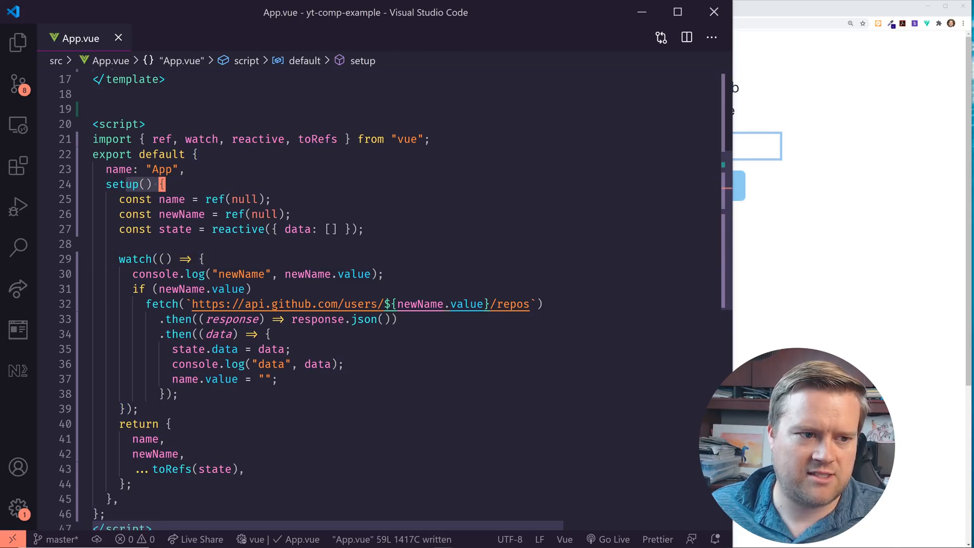
{"action": "scroll", "scroll_direction": "down", "scroll_amount": 3}
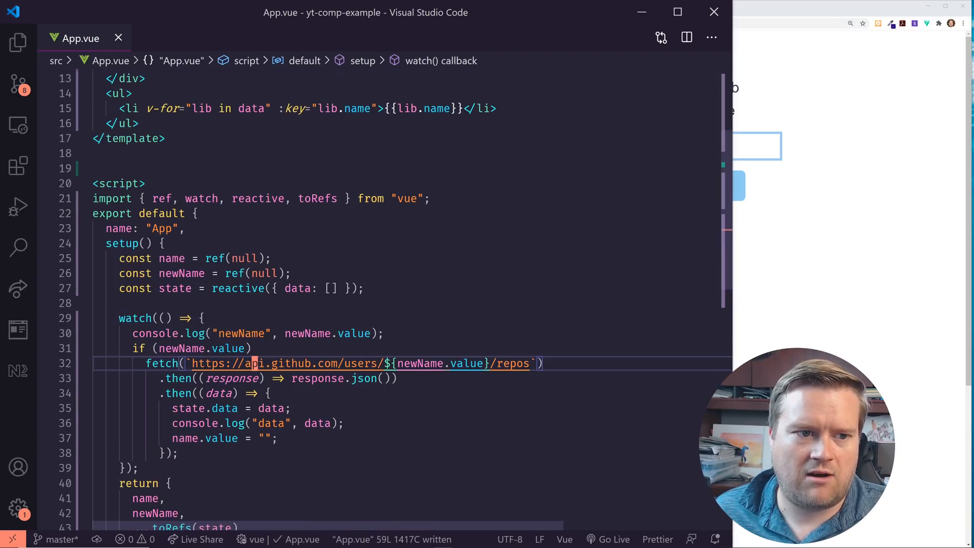
{"action": "scroll", "scroll_direction": "down", "scroll_amount": 3}
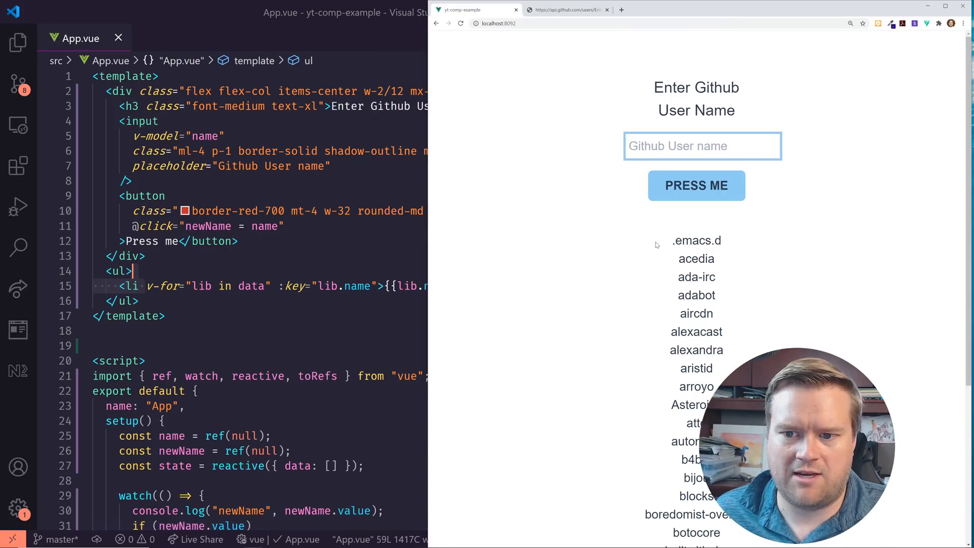
- Fetch erikch's repositories, scroll the results, then click App.vue's data-logging line
{"action": "type", "text": "er"}
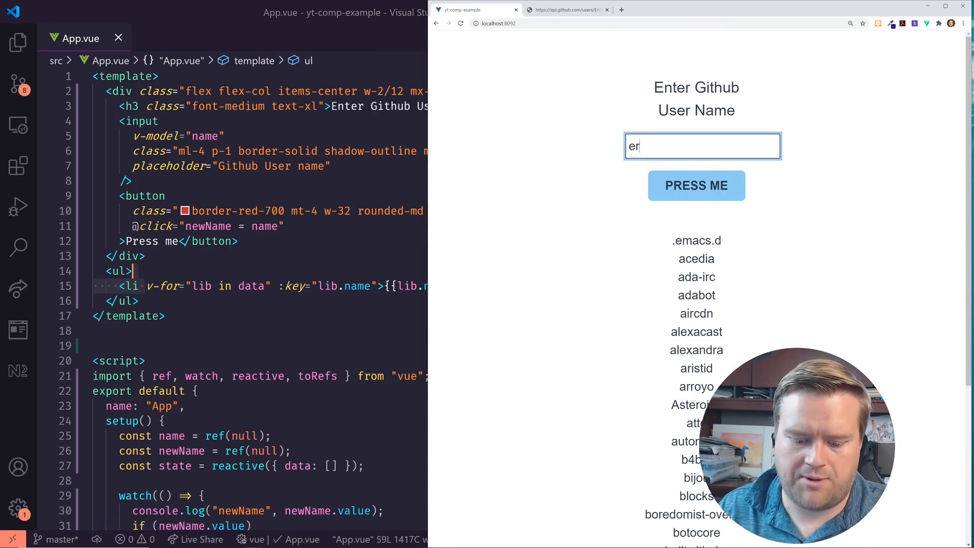
{"action": "type", "text": "ikch"}
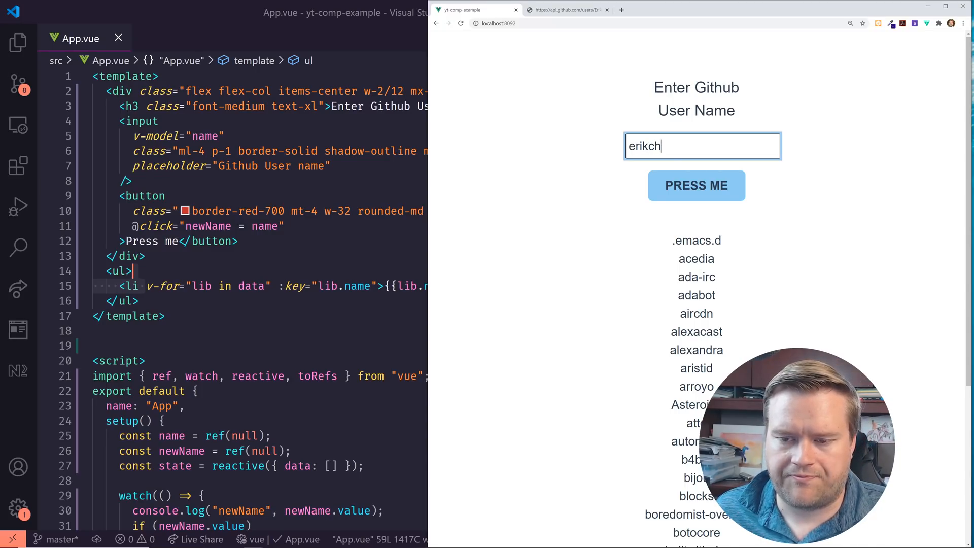
{"action": "left_click", "coordinate": [695, 185]}
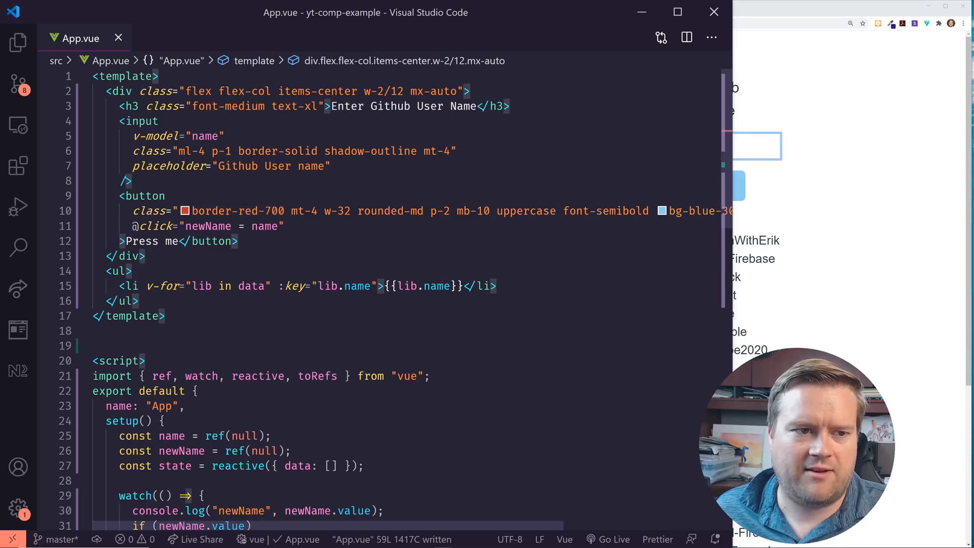
{"action": "mouse_move", "coordinate": [157, 136]}
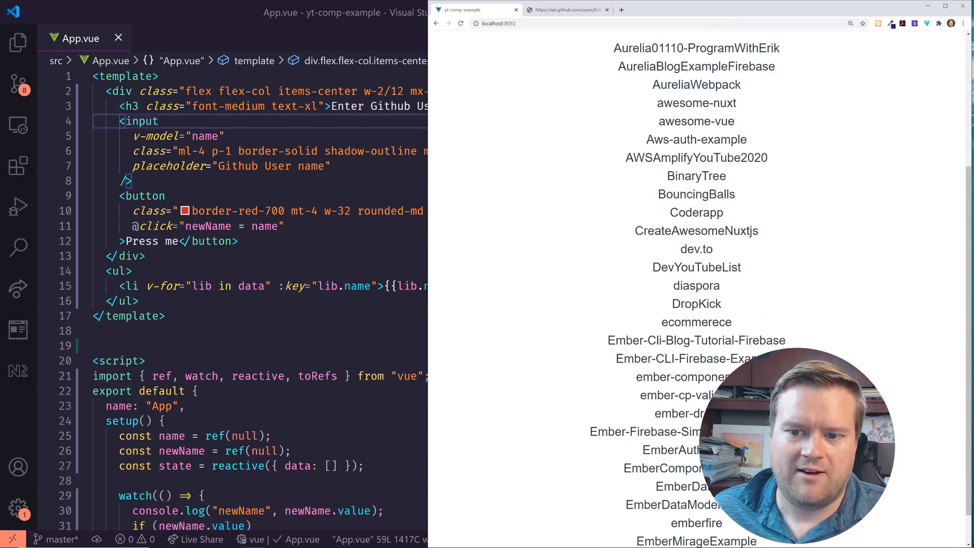
{"action": "scroll", "scroll_direction": "up", "scroll_amount": 3}
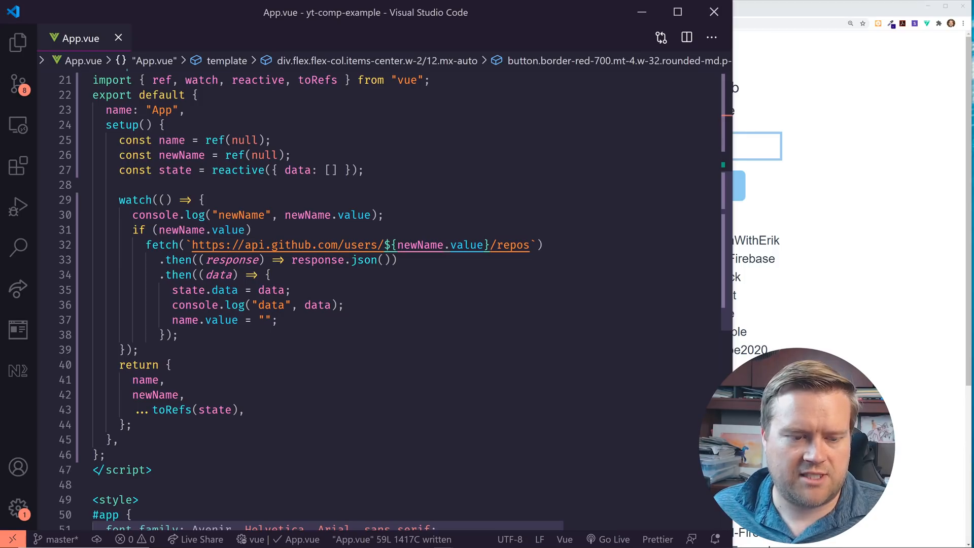
{"action": "left_click", "coordinate": [340, 305]}
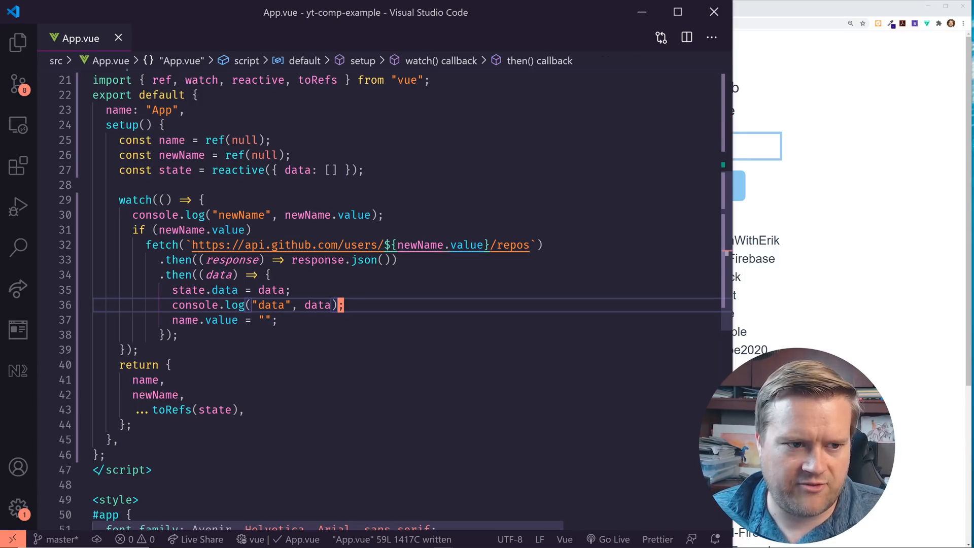